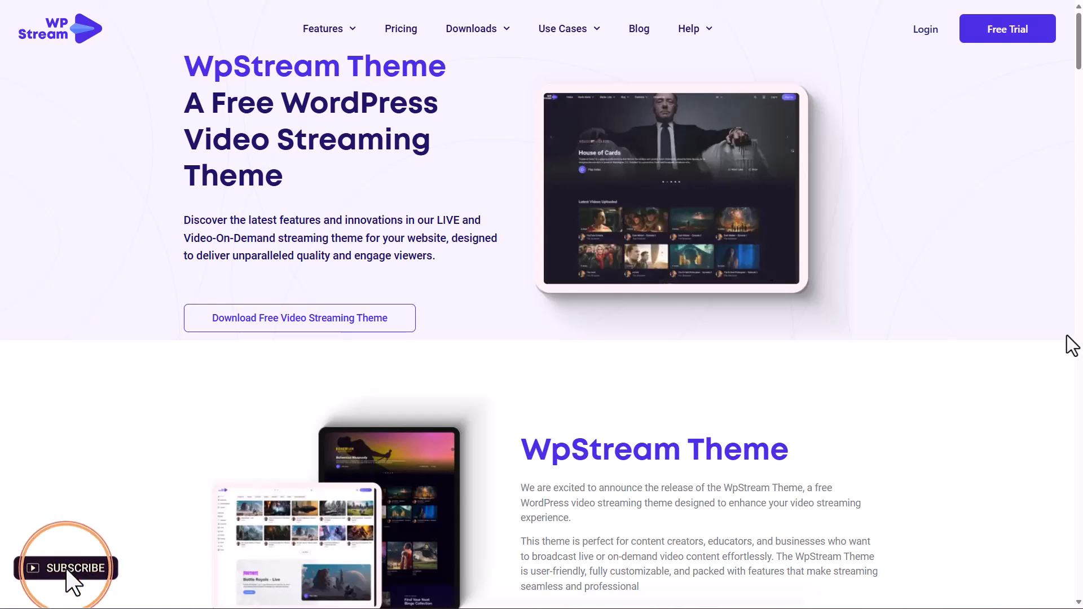
- Scroll down through the WpStream demo listing page to reach the main demo's card
{"action": "scroll", "scroll_direction": "down", "scroll_amount": 3}
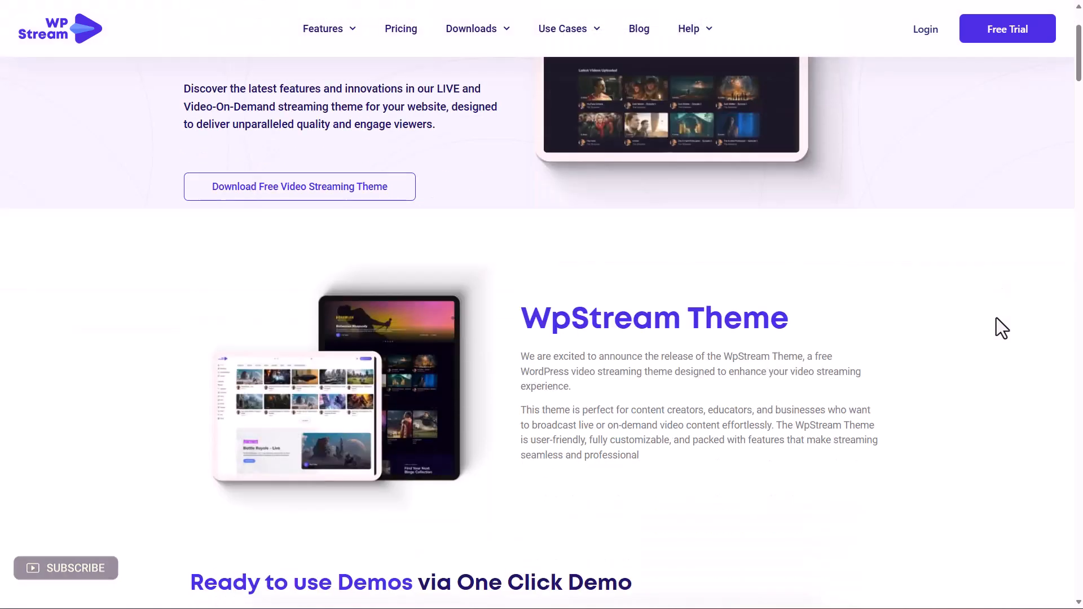
{"action": "scroll", "scroll_direction": "down", "scroll_amount": 3}
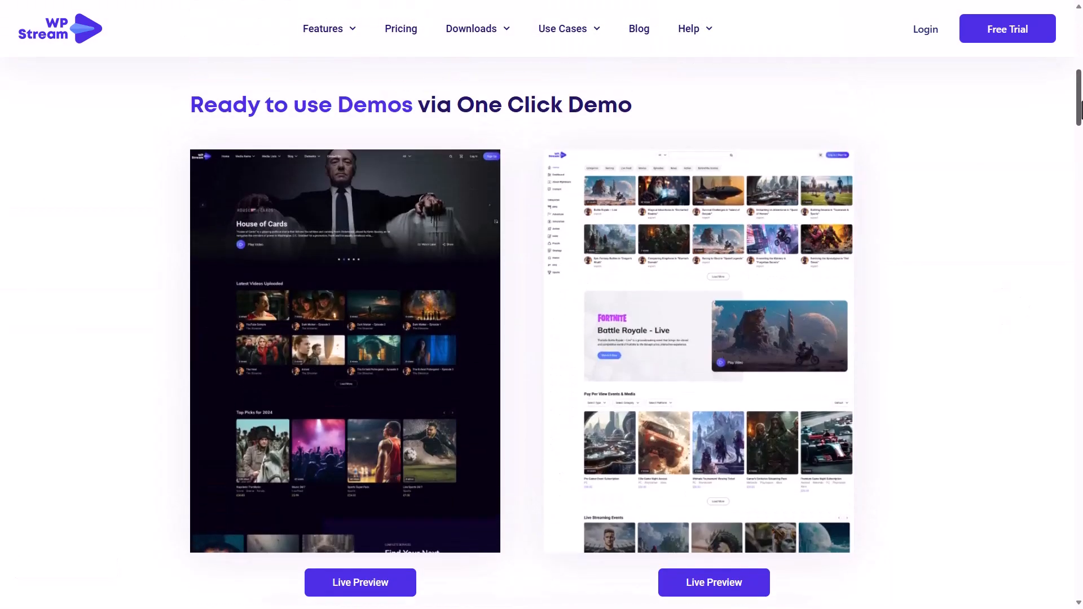
{"action": "scroll", "scroll_direction": "down", "scroll_amount": 3}
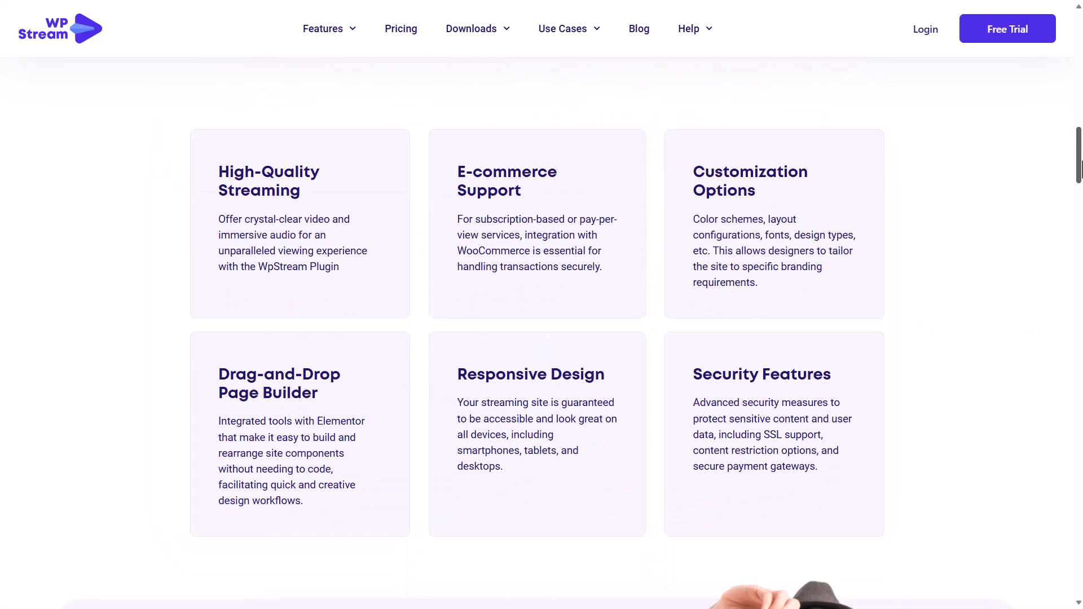
{"action": "scroll", "scroll_direction": "down", "scroll_amount": 3}
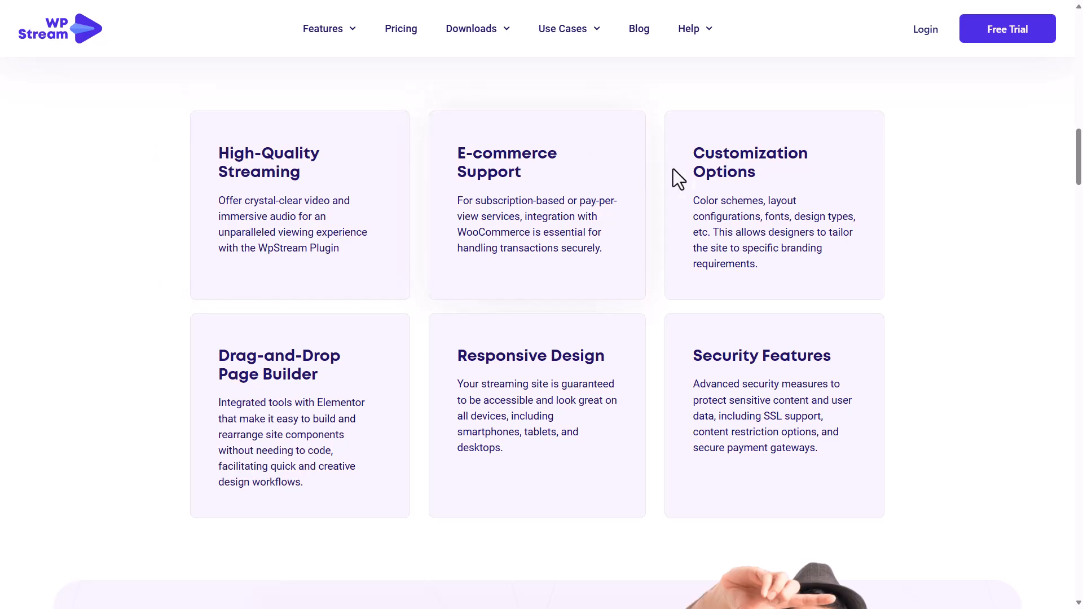
{"action": "mouse_move", "coordinate": [873, 358]}
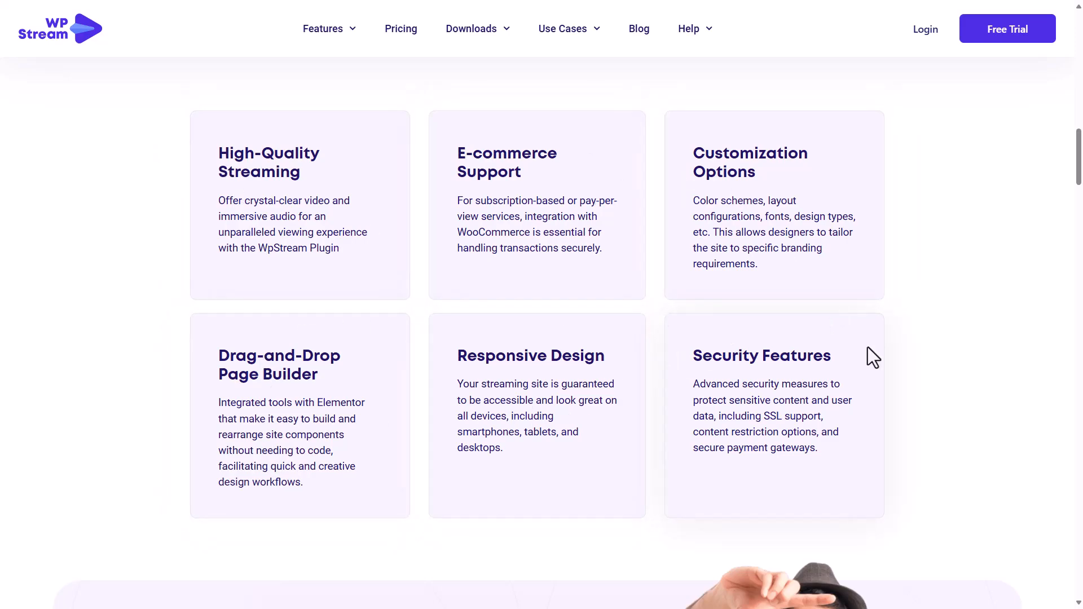
{"action": "scroll", "scroll_direction": "down", "scroll_amount": 3}
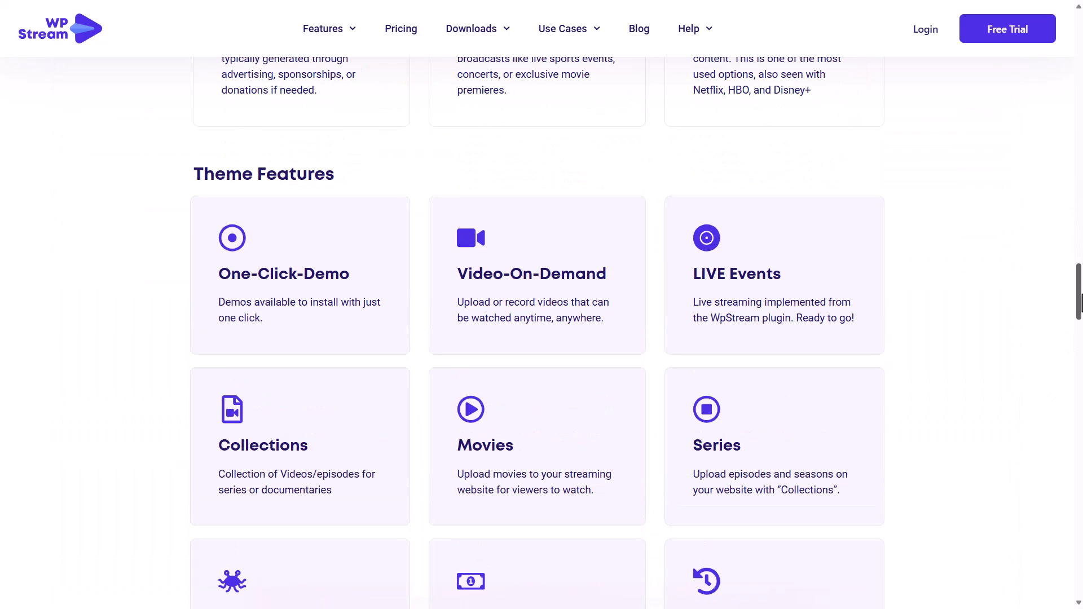
{"action": "scroll", "scroll_direction": "down", "scroll_amount": 3}
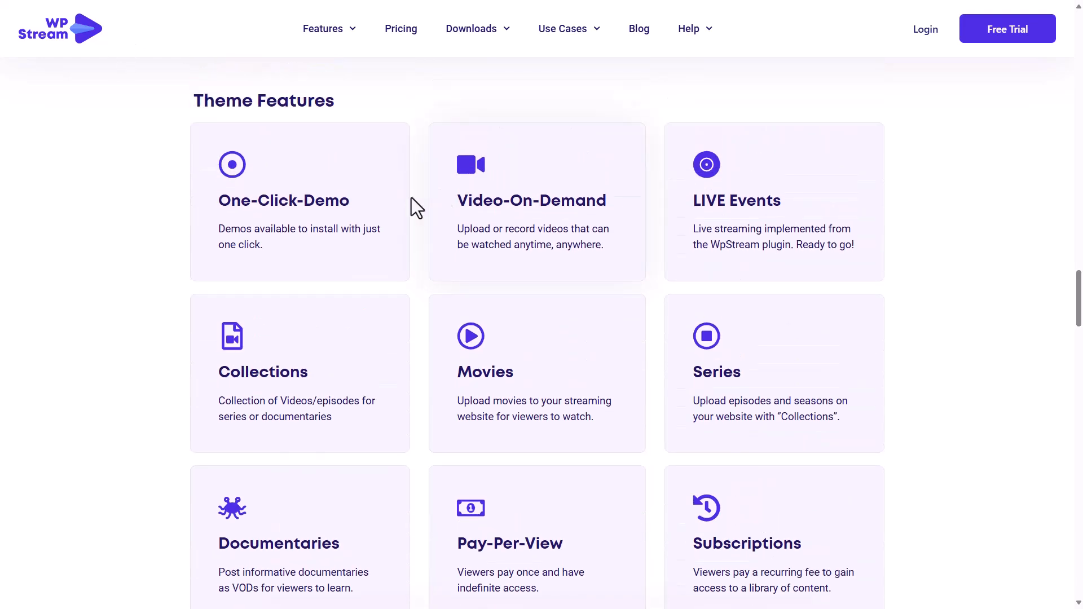
{"action": "scroll", "scroll_direction": "down", "scroll_amount": 3}
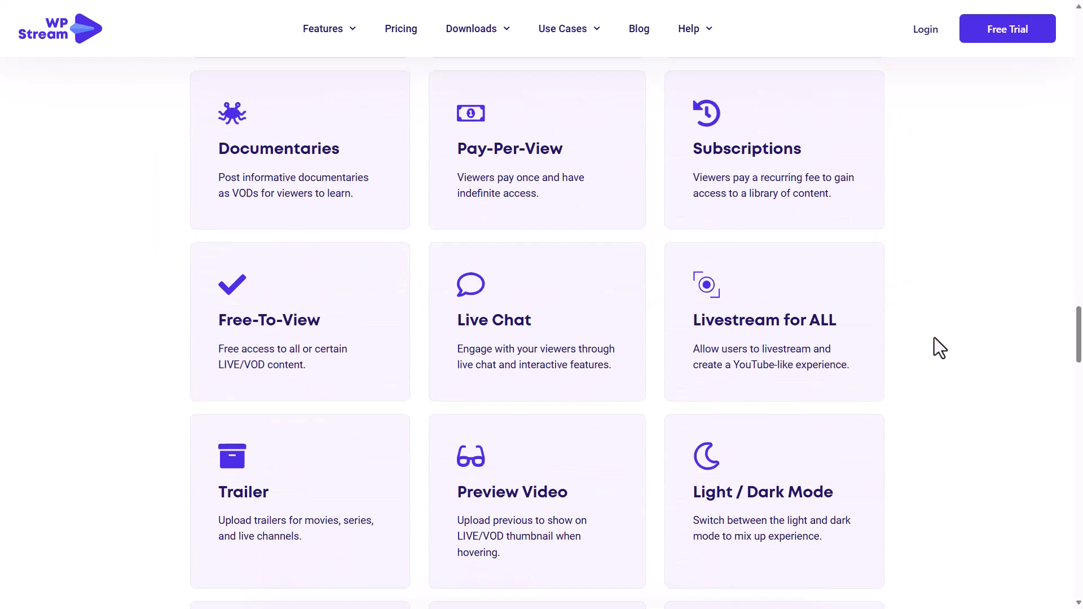
{"action": "scroll", "scroll_direction": "down", "scroll_amount": 3}
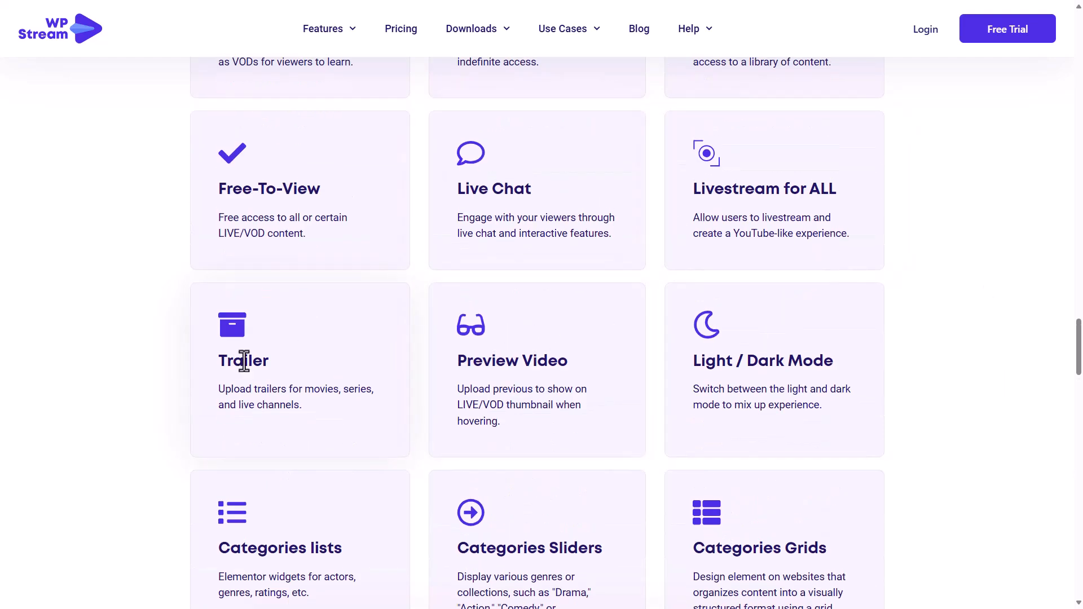
{"action": "scroll", "scroll_direction": "down", "scroll_amount": 3}
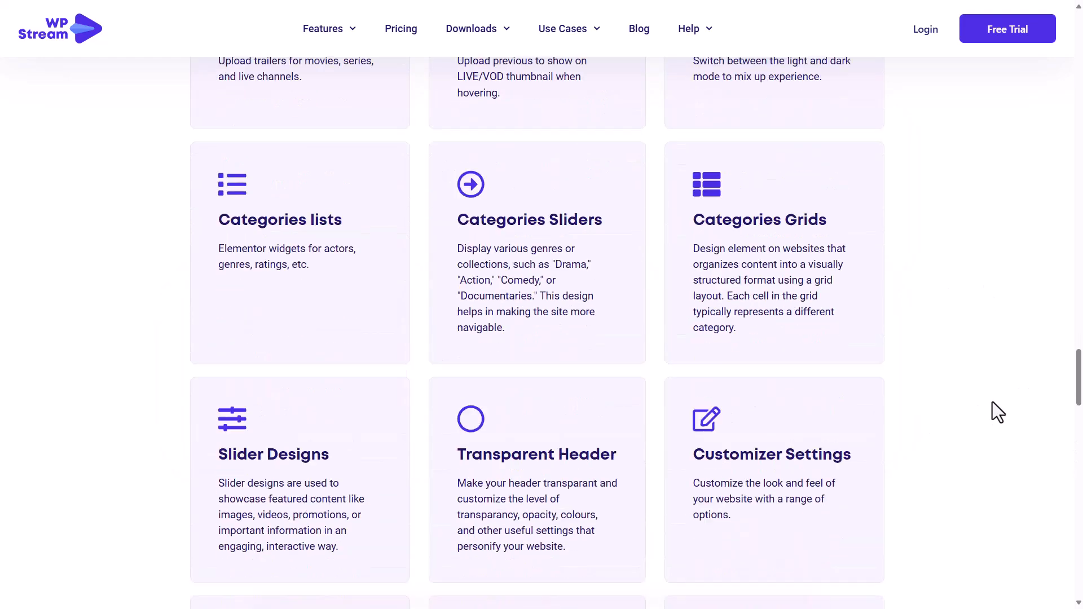
{"action": "scroll", "scroll_direction": "down", "scroll_amount": 3}
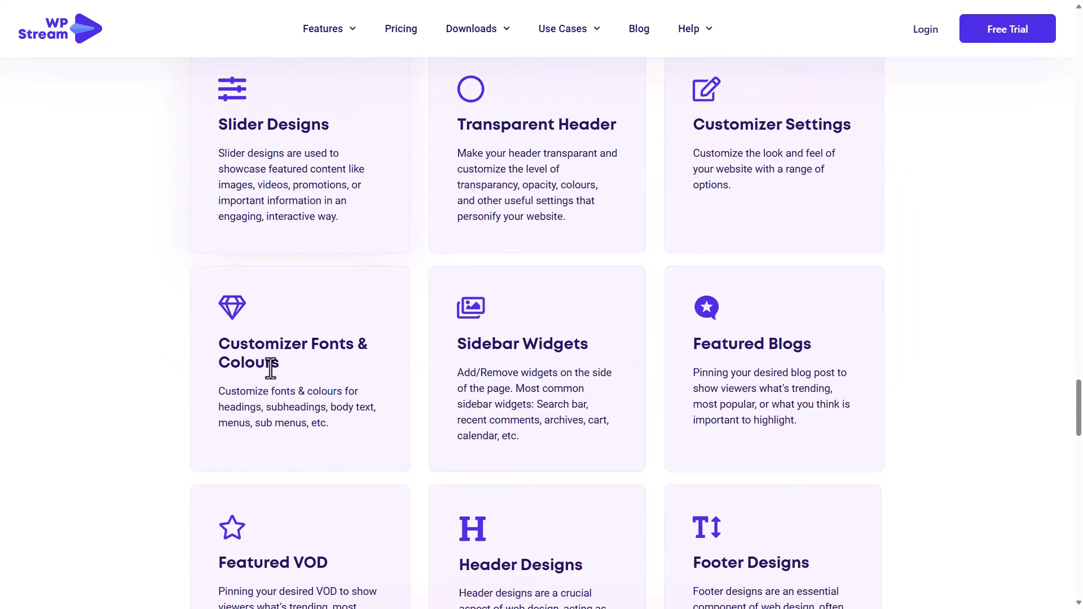
{"action": "scroll", "scroll_direction": "down", "scroll_amount": 3}
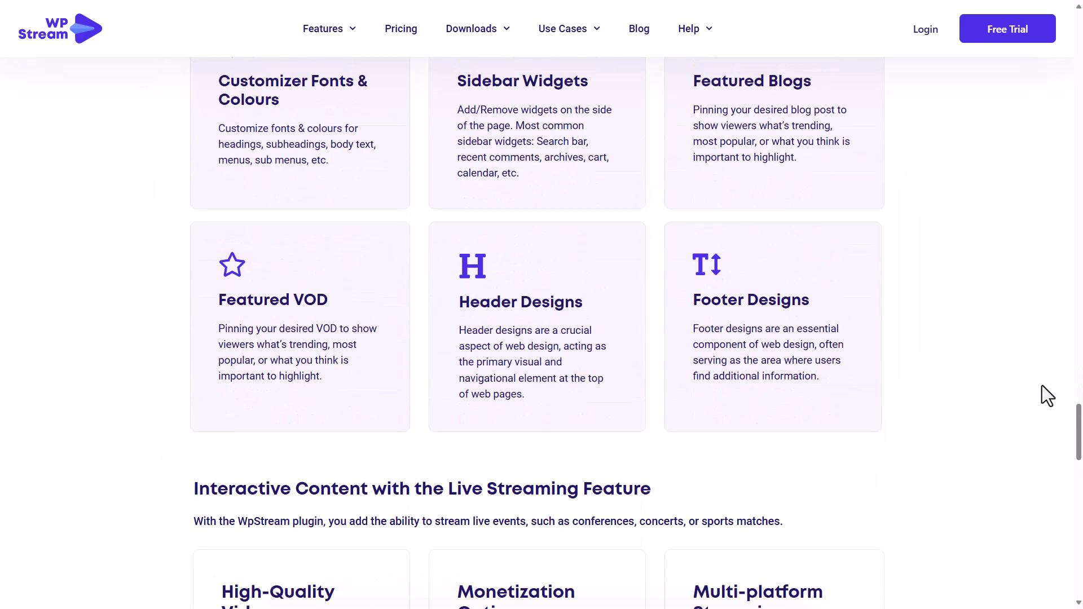
{"action": "scroll", "scroll_direction": "down", "scroll_amount": 3}
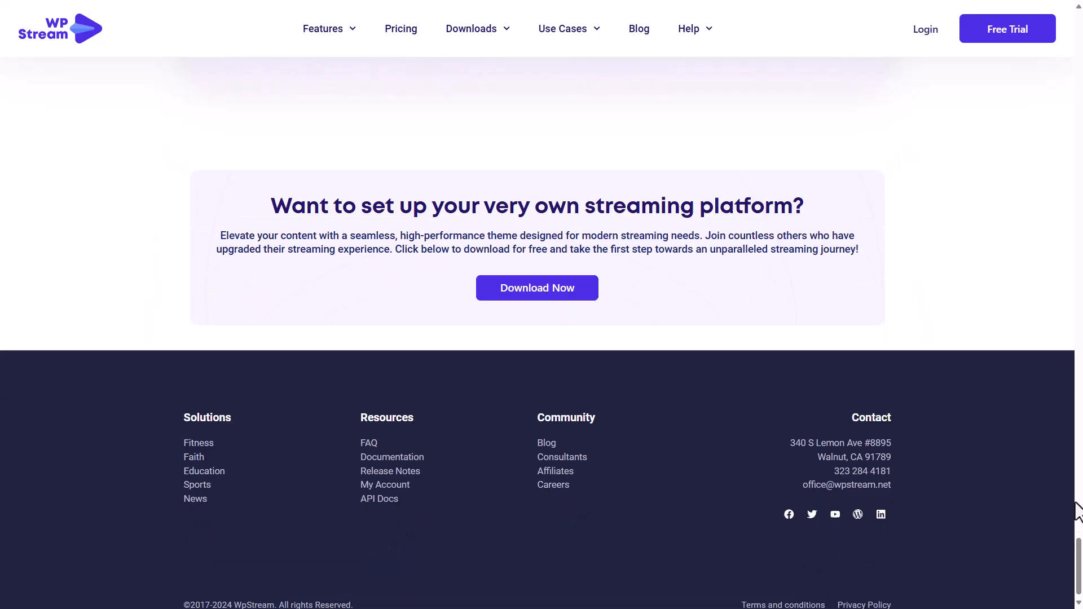
{"action": "scroll", "scroll_direction": "up", "scroll_amount": 3}
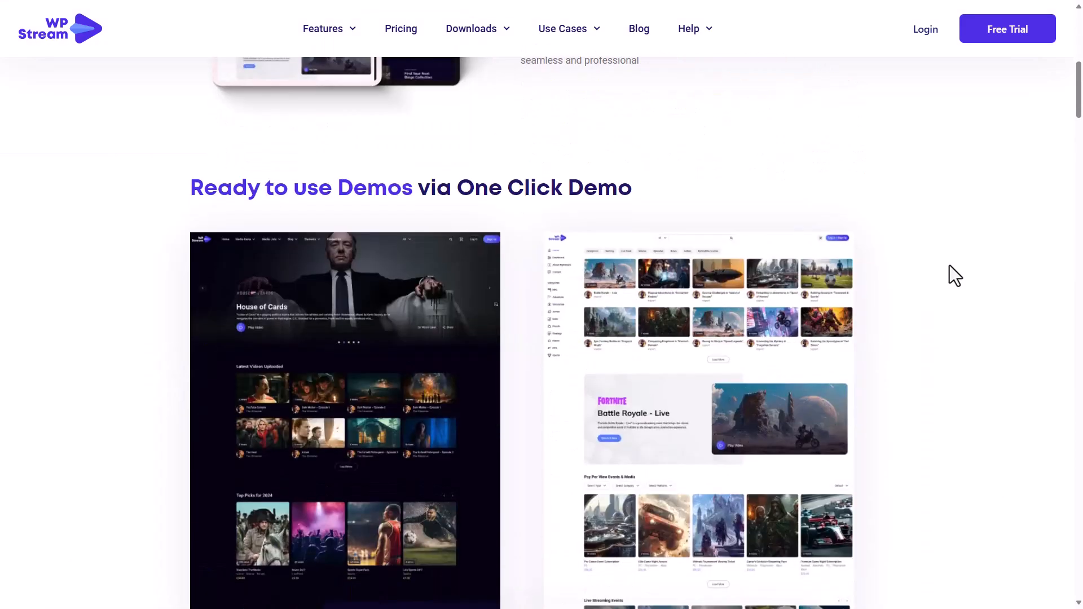
{"action": "scroll", "scroll_direction": "down", "scroll_amount": 3}
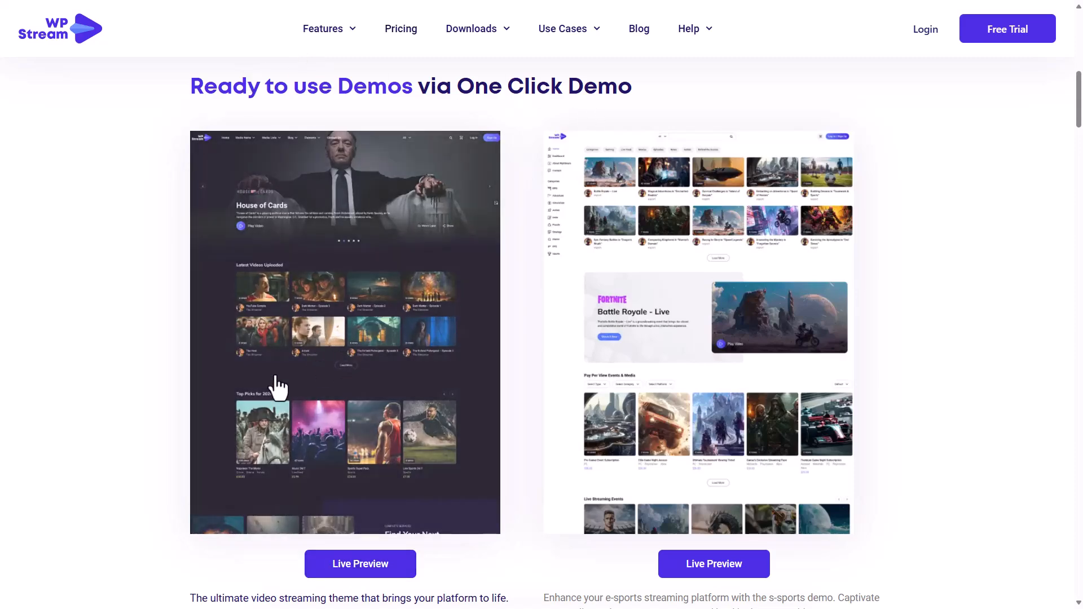
- Launch the main demo's Live Preview and browse its homepage sections down to the testimonials
{"action": "left_click", "coordinate": [360, 564]}
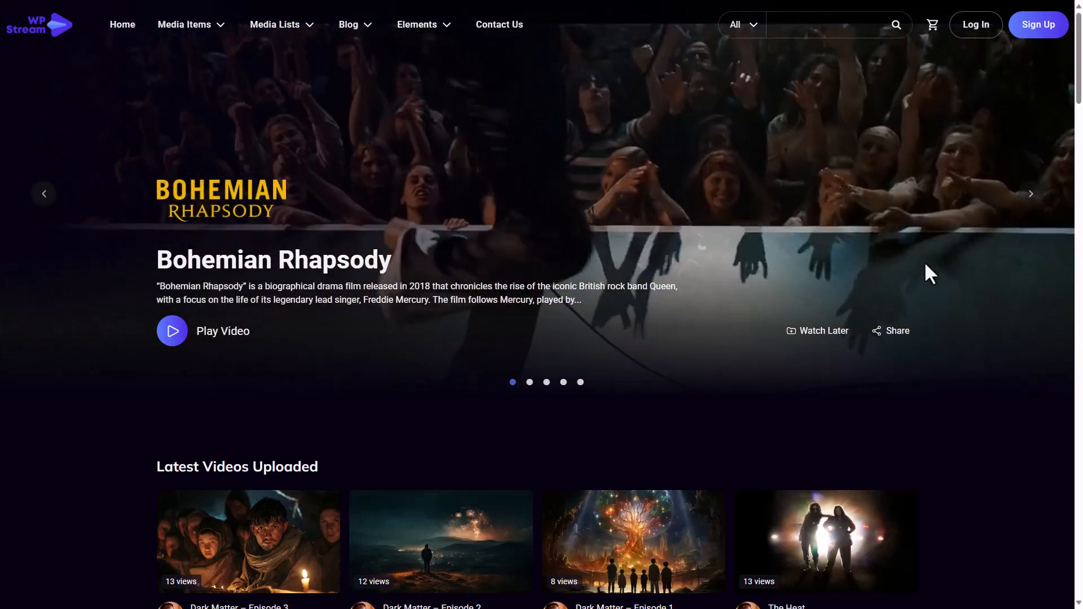
{"action": "left_click", "coordinate": [1030, 194]}
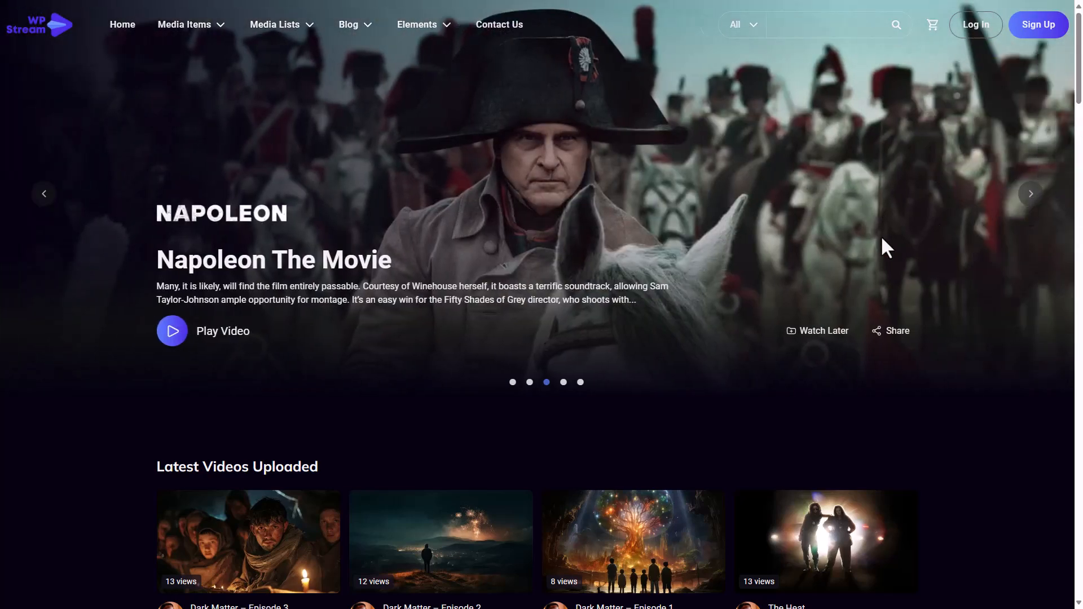
{"action": "scroll", "scroll_direction": "down", "scroll_amount": 3}
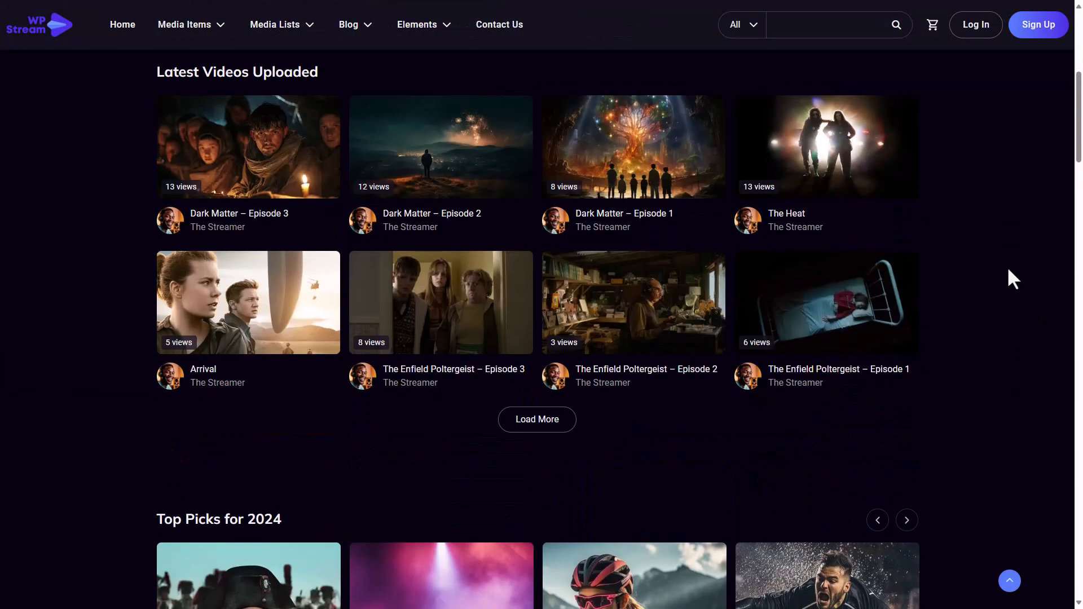
{"action": "scroll", "scroll_direction": "down", "scroll_amount": 3}
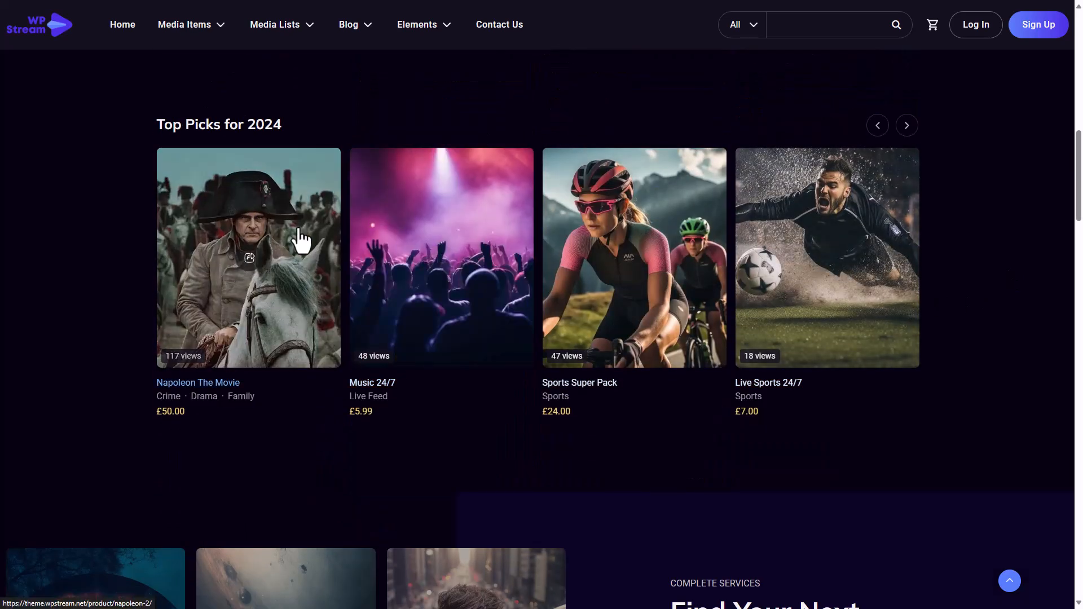
{"action": "scroll", "scroll_direction": "down", "scroll_amount": 3}
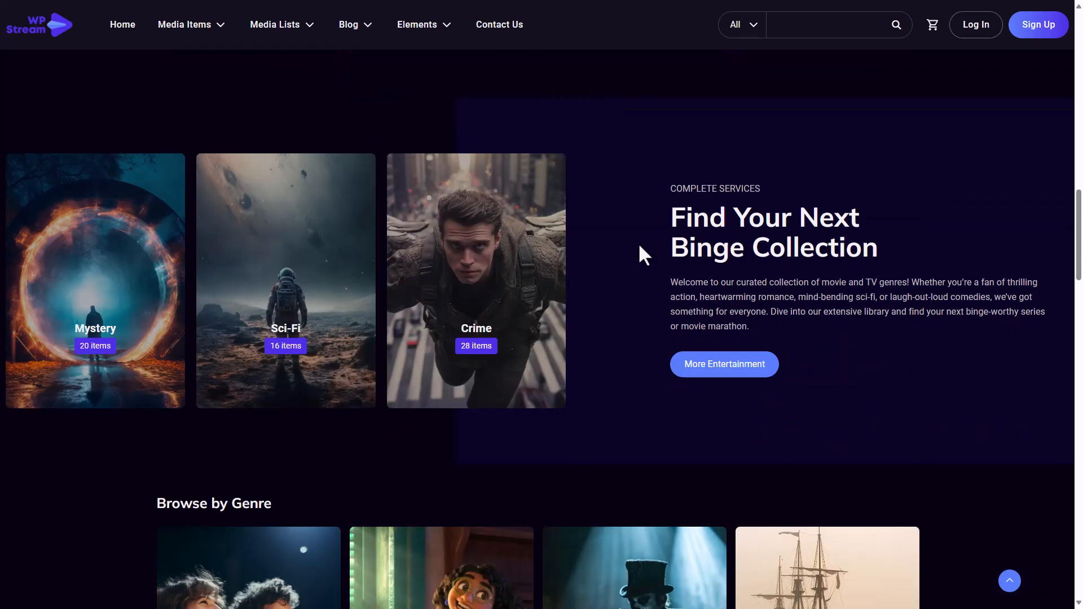
{"action": "scroll", "scroll_direction": "down", "scroll_amount": 3}
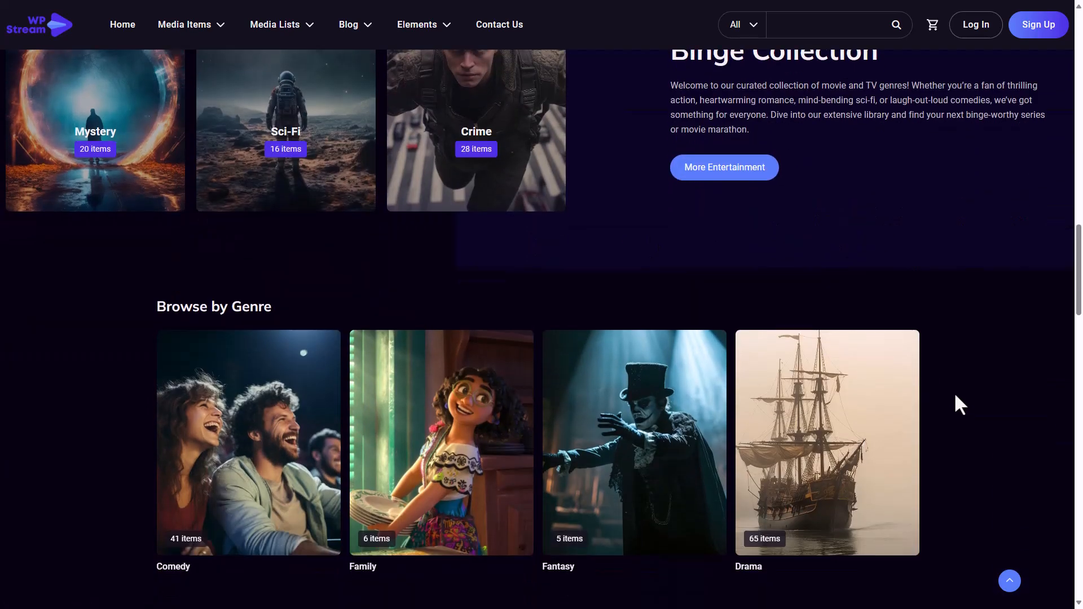
{"action": "scroll", "scroll_direction": "down", "scroll_amount": 3}
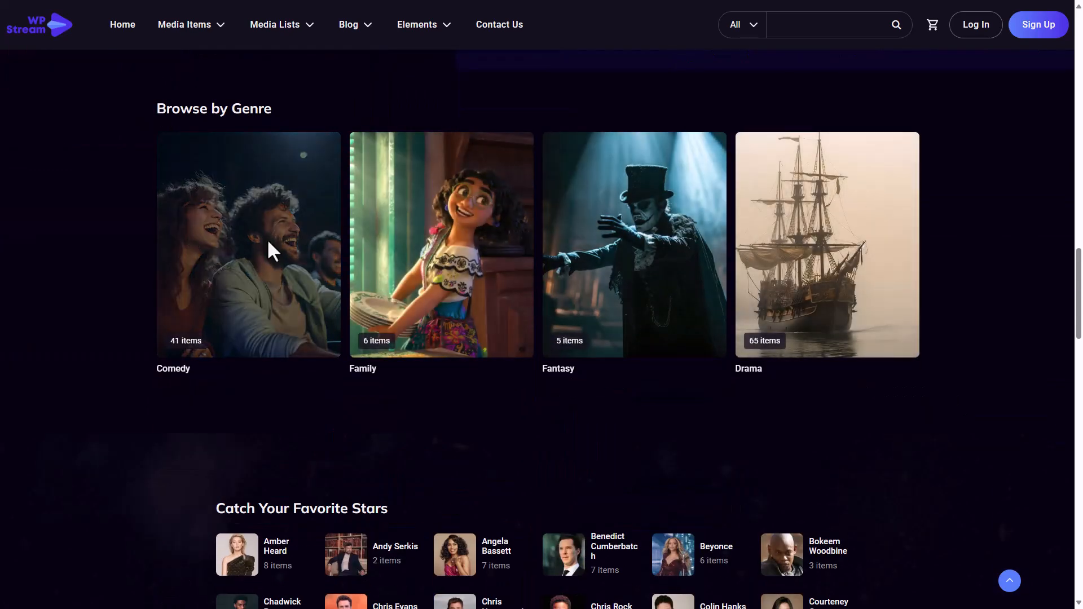
{"action": "scroll", "scroll_direction": "down", "scroll_amount": 3}
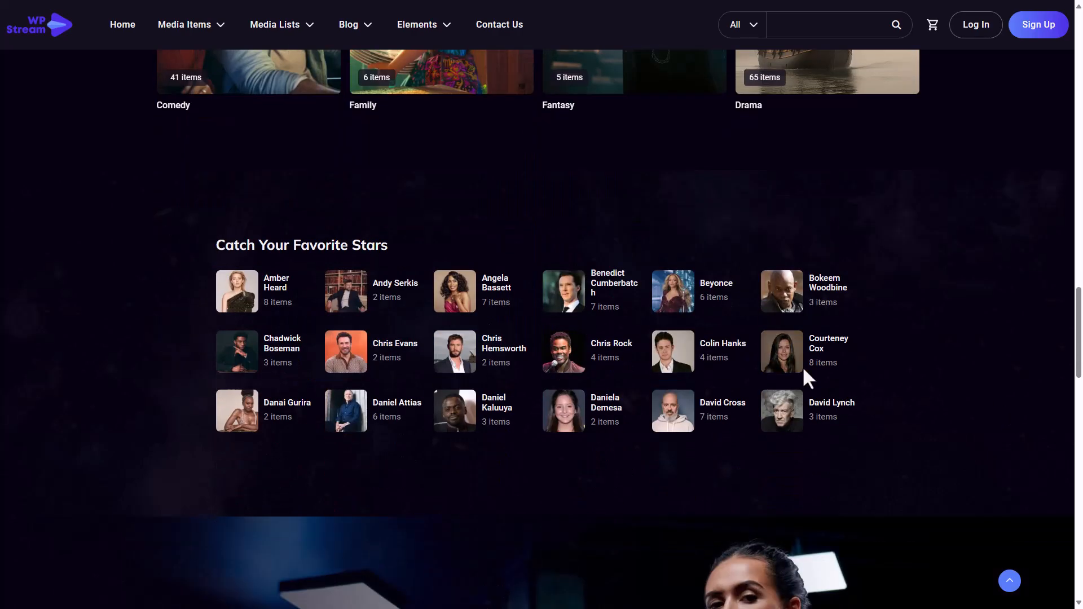
{"action": "scroll", "scroll_direction": "down", "scroll_amount": 3}
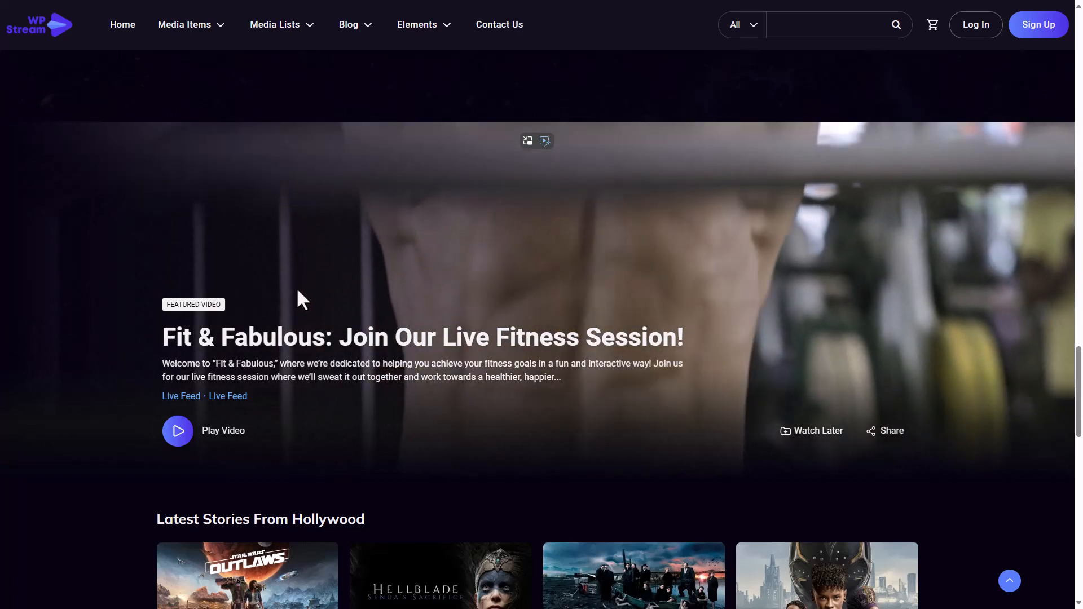
{"action": "scroll", "scroll_direction": "down", "scroll_amount": 3}
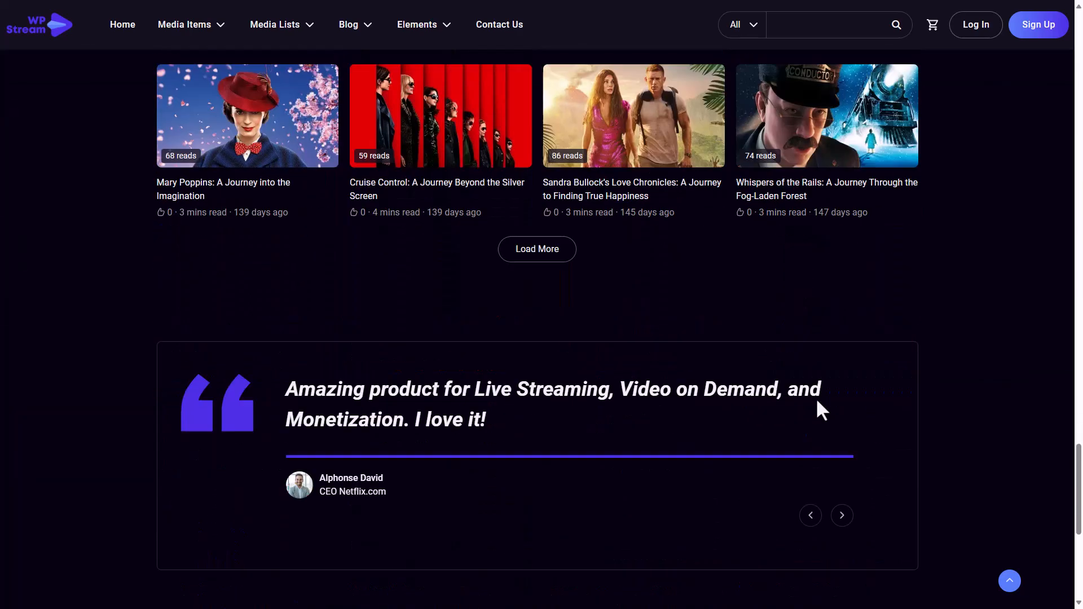
{"action": "scroll", "scroll_direction": "down", "scroll_amount": 3}
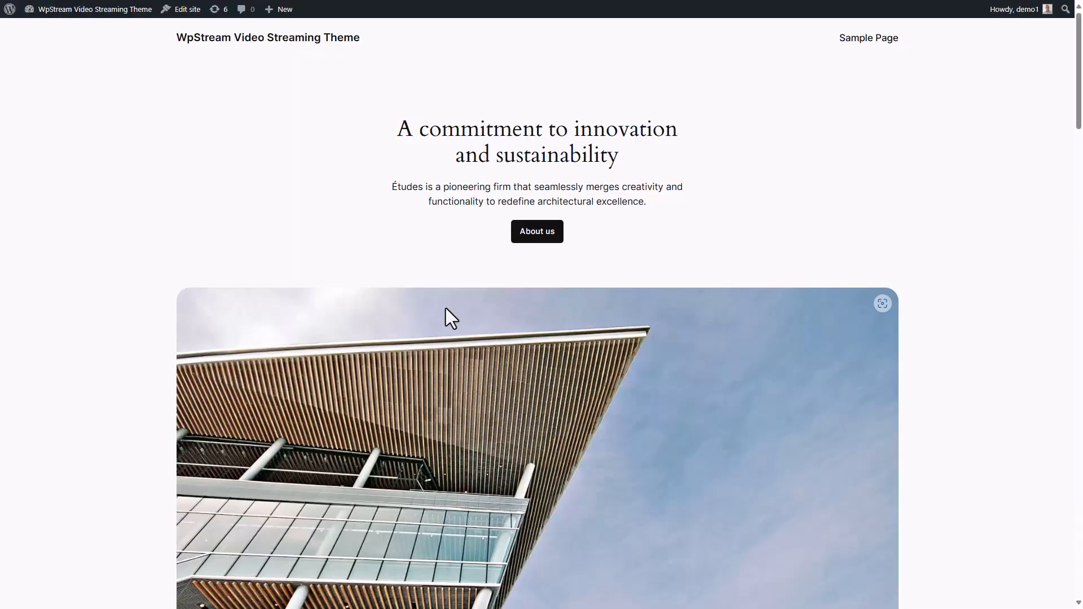
- From the WordPress admin, go to Themes > Add New and bring up the Upload Theme form
{"action": "left_click", "coordinate": [9, 9]}
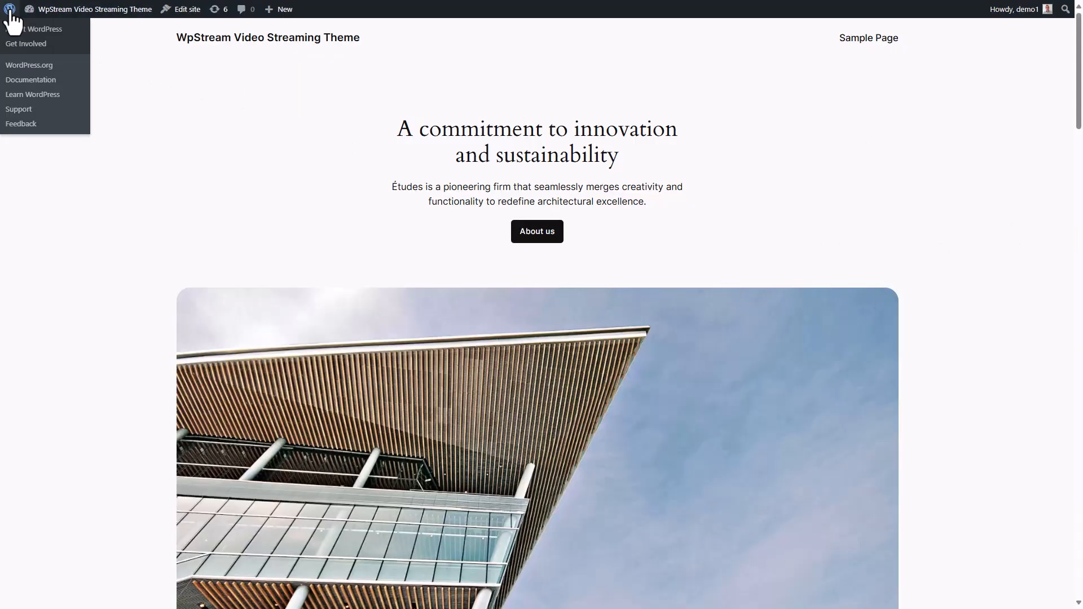
{"action": "left_click", "coordinate": [36, 29]}
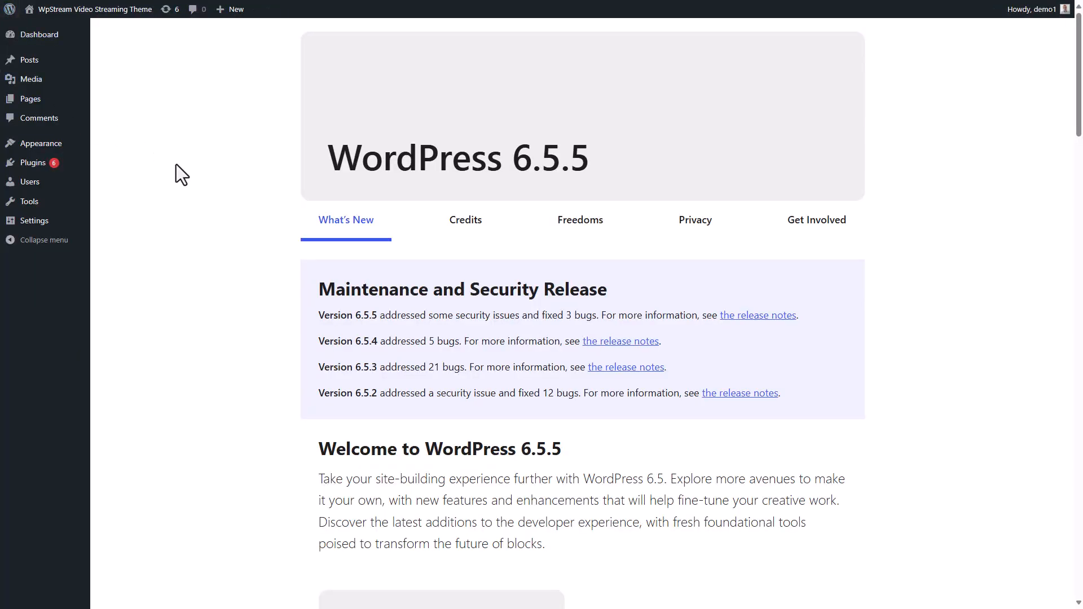
{"action": "mouse_move", "coordinate": [41, 143]}
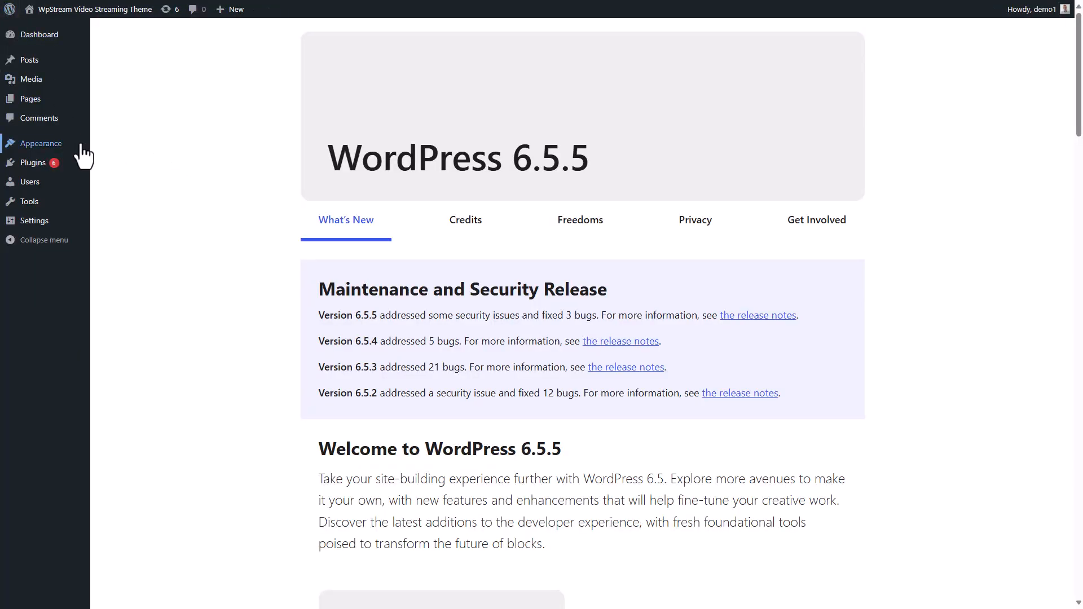
{"action": "mouse_move", "coordinate": [40, 142]}
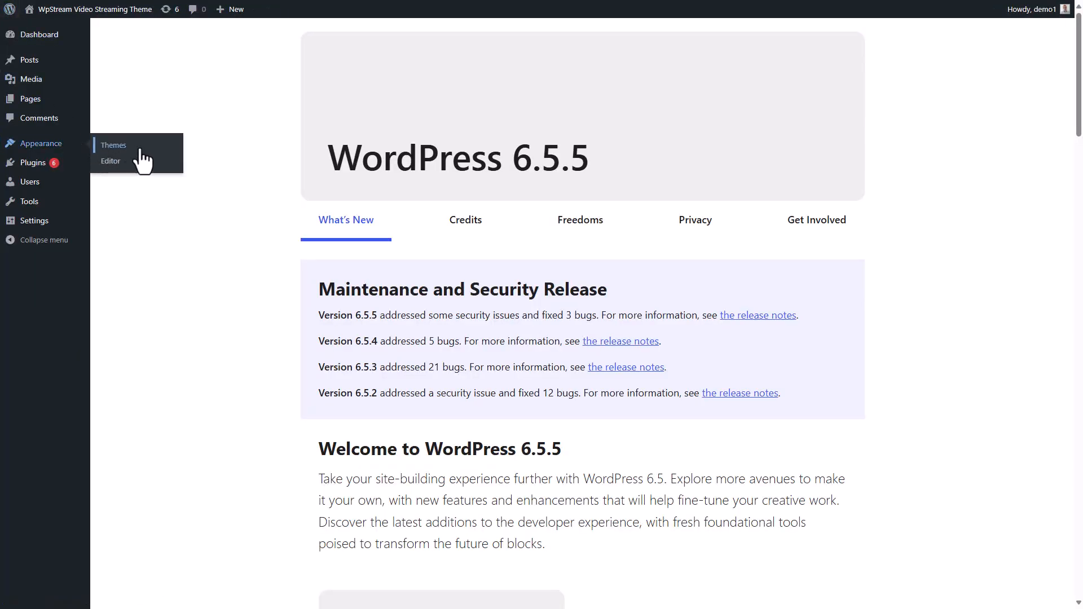
{"action": "left_click", "coordinate": [113, 145]}
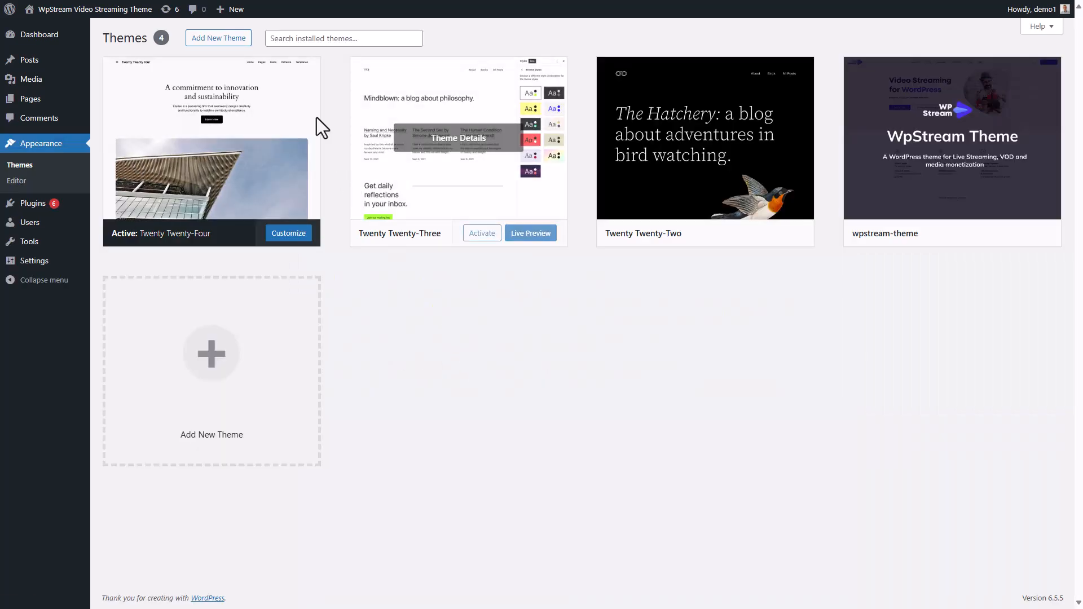
{"action": "left_click", "coordinate": [218, 37]}
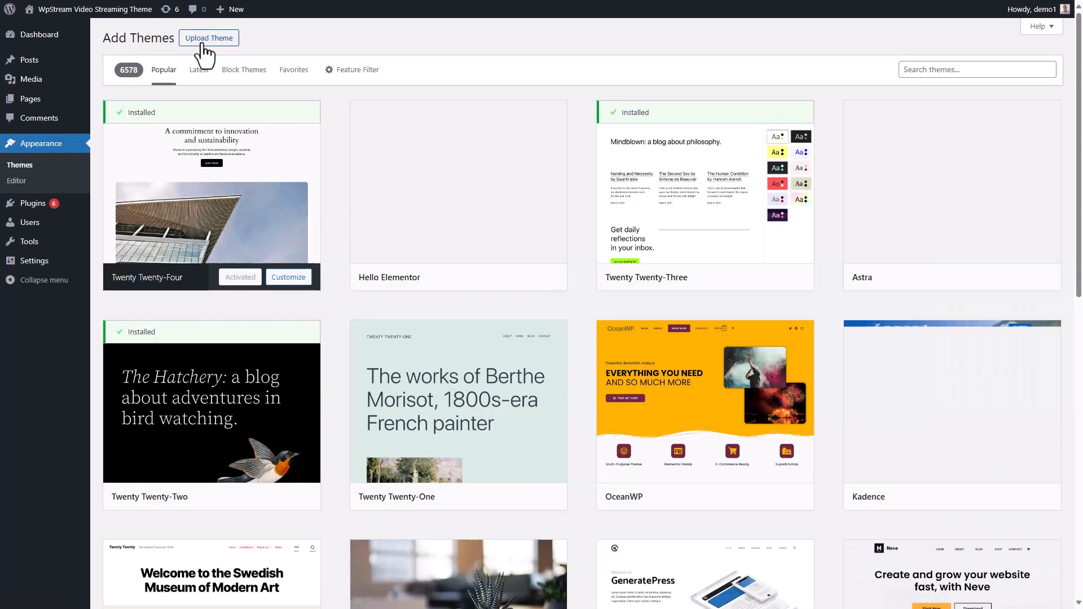
{"action": "left_click", "coordinate": [208, 38]}
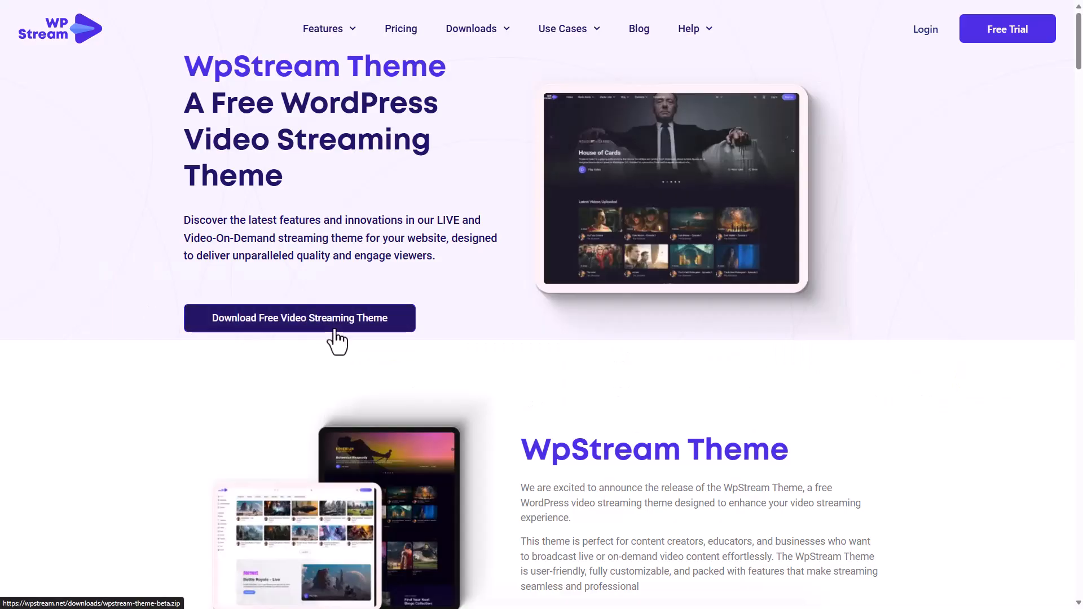
- Install wpstream-theme-beta.zip, replace the active copy with the upload, and activate it
{"action": "left_click", "coordinate": [299, 318]}
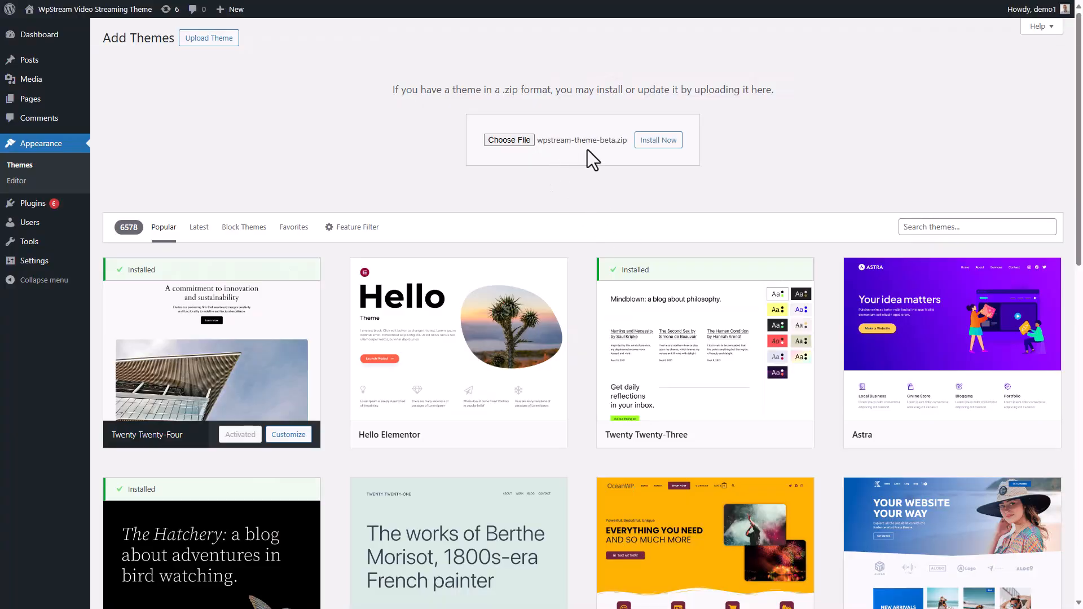
{"action": "left_click", "coordinate": [657, 140]}
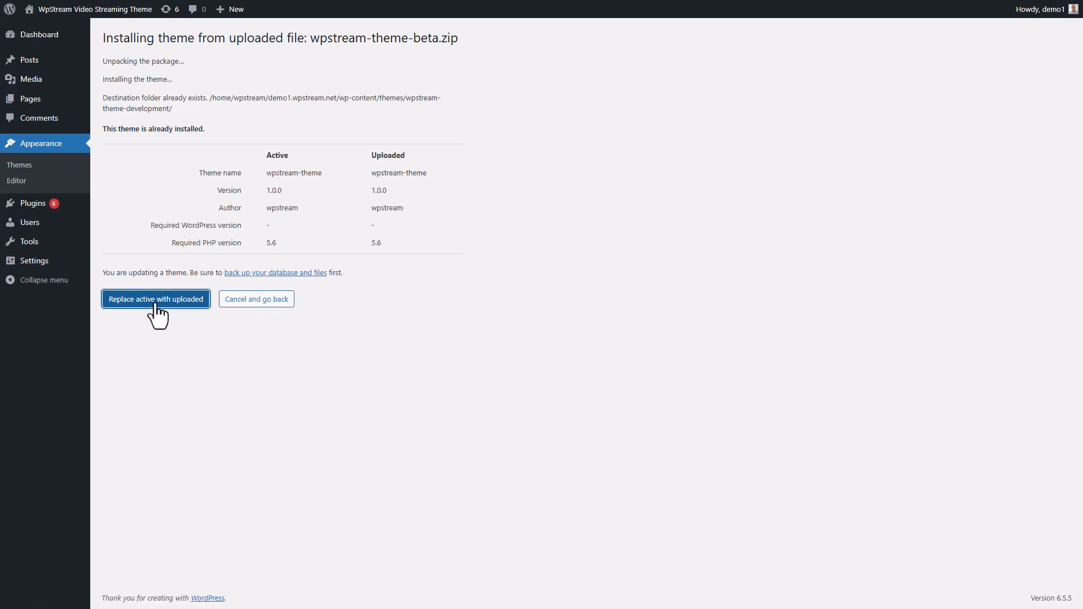
{"action": "left_click", "coordinate": [155, 300]}
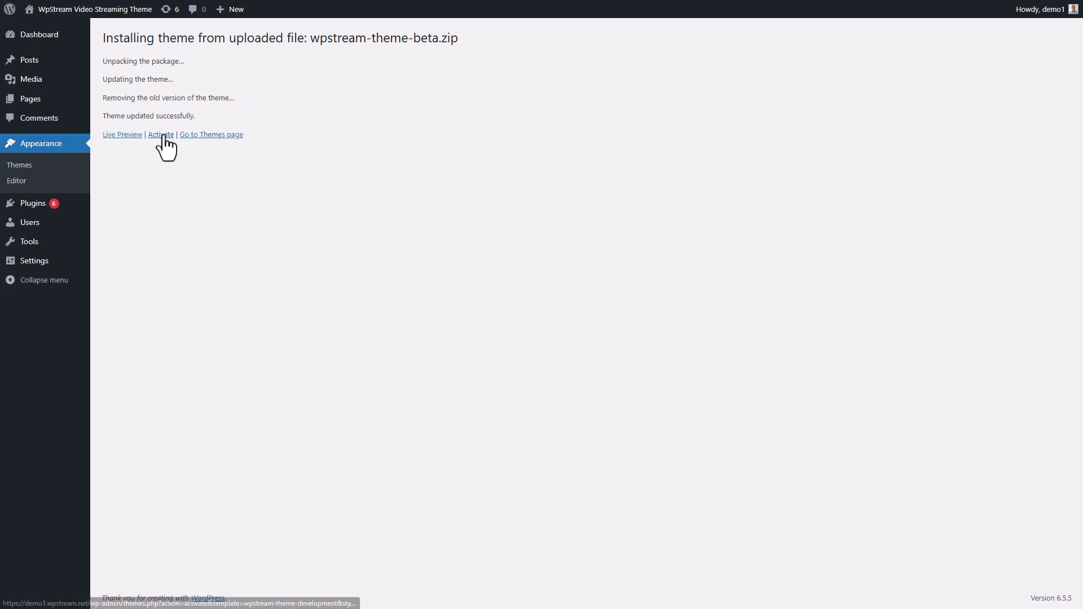
{"action": "left_click", "coordinate": [159, 134]}
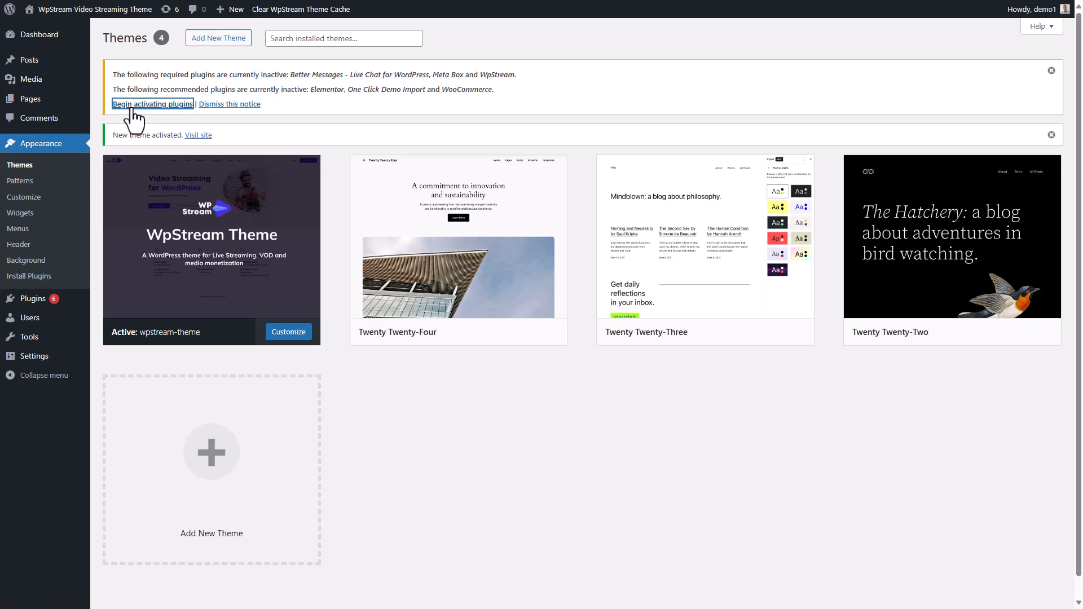
- Activate the required plugins (Better Messages, Meta Box) and go to Appearance > Import Demo Data
{"action": "left_click", "coordinate": [153, 104]}
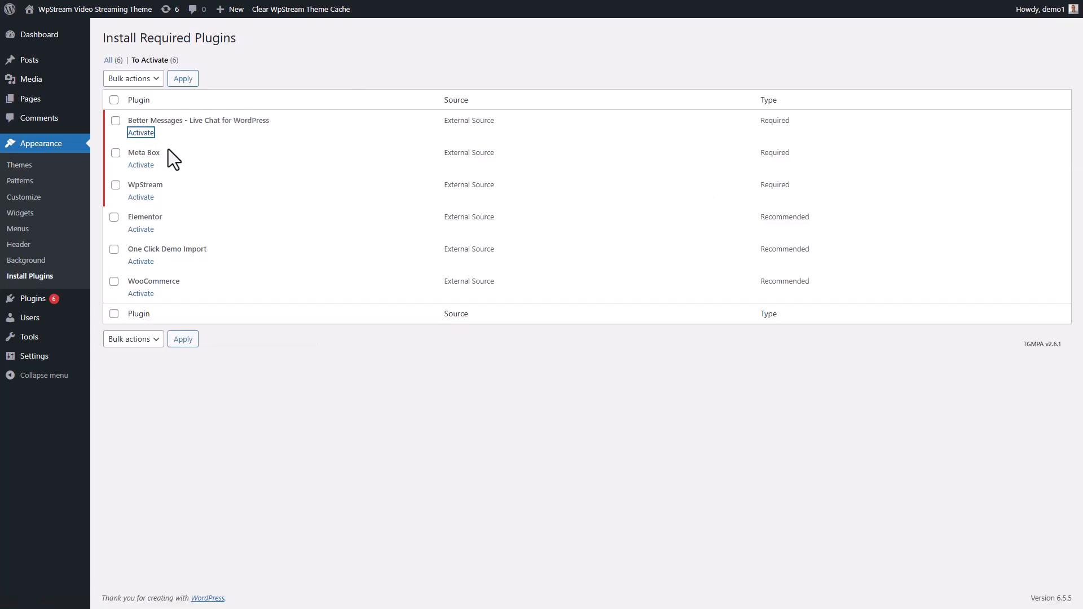
{"action": "left_click", "coordinate": [141, 132]}
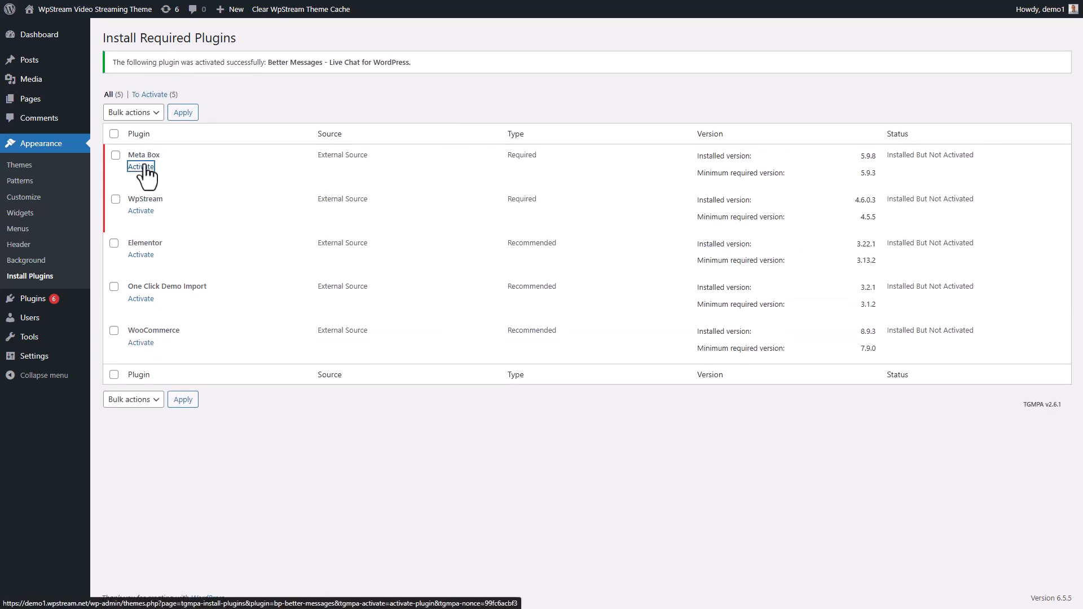
{"action": "left_click", "coordinate": [141, 168]}
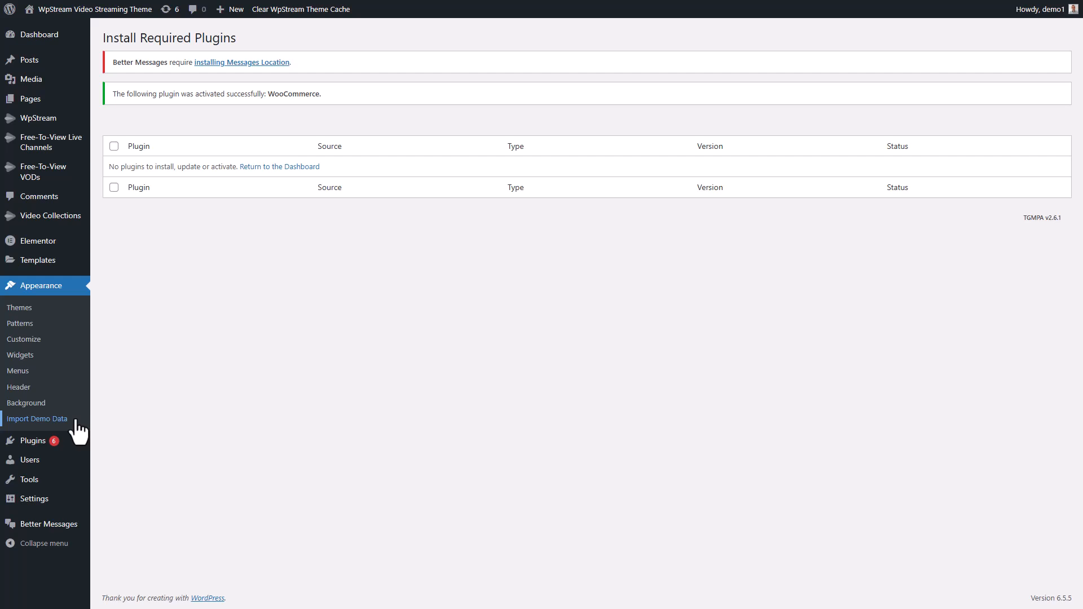
{"action": "left_click", "coordinate": [37, 419]}
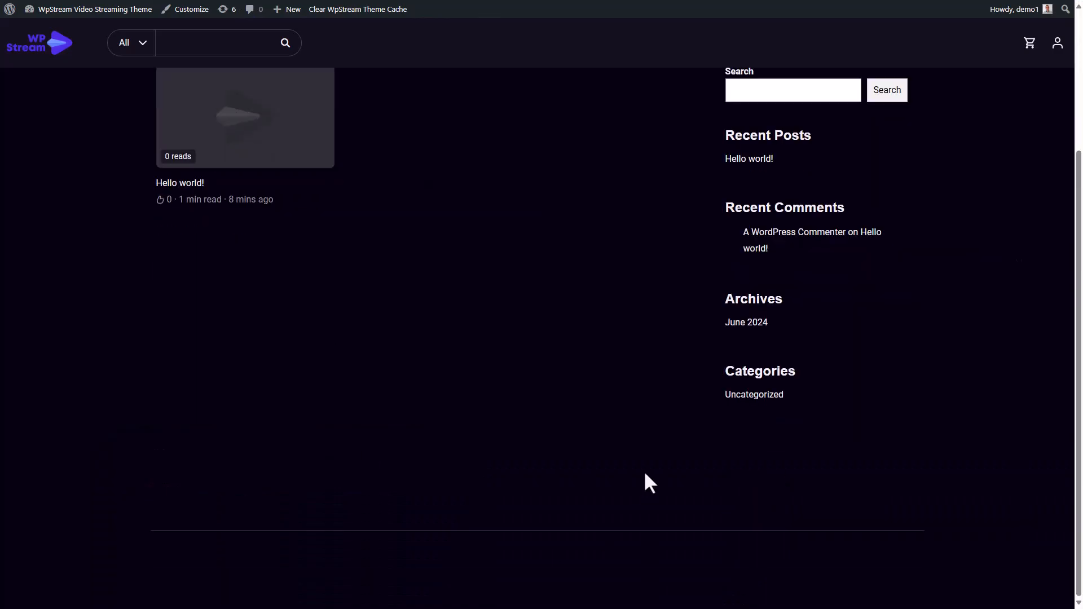
- Import the Main Demo content with Continue & Import, then visit the resulting site
{"action": "left_click", "coordinate": [131, 42]}
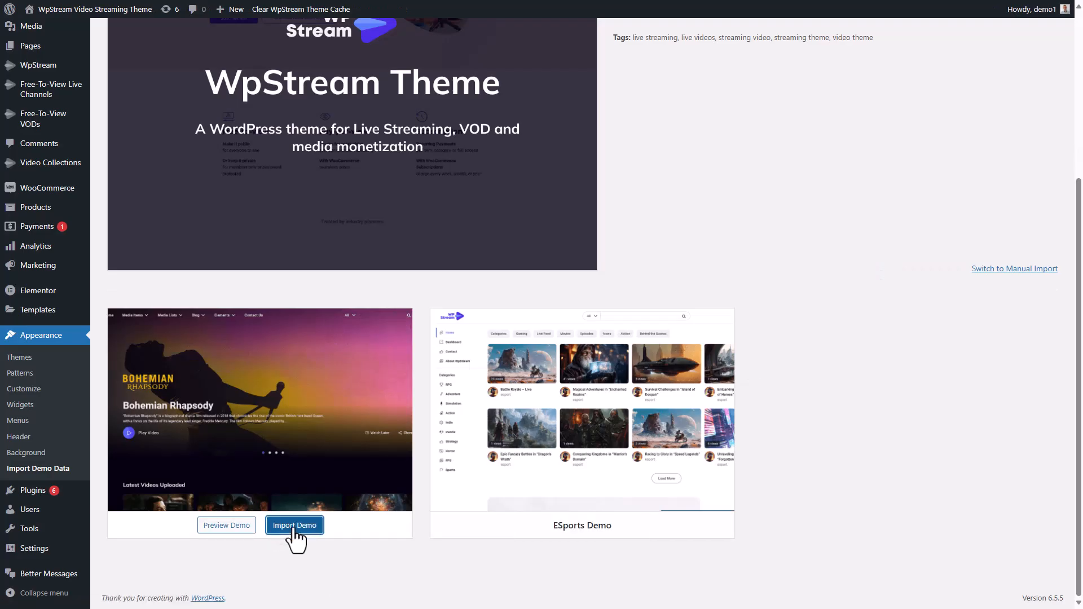
{"action": "left_click", "coordinate": [294, 525]}
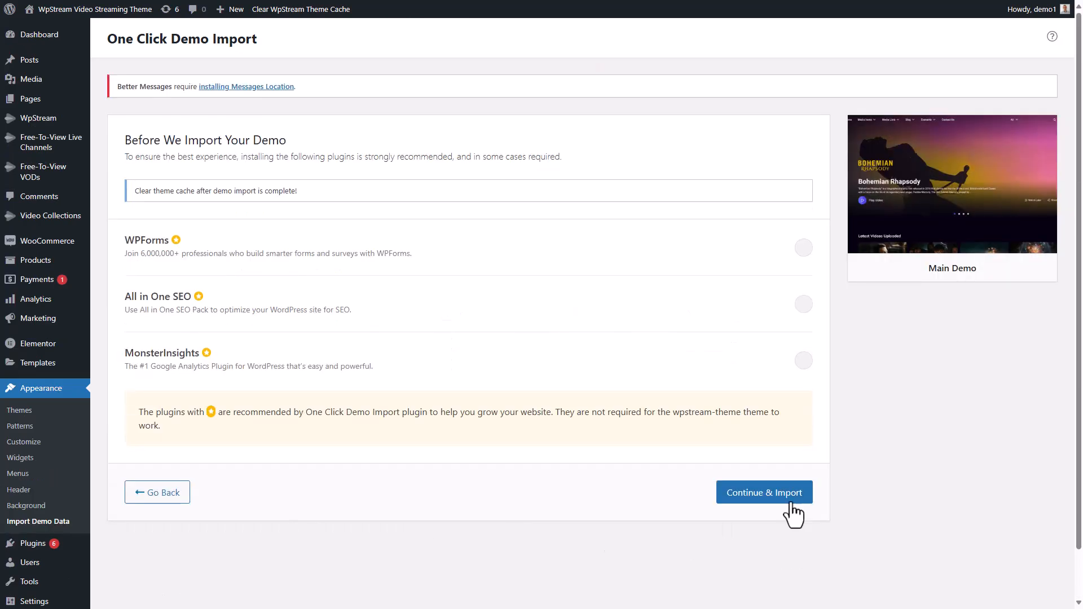
{"action": "left_click", "coordinate": [763, 493]}
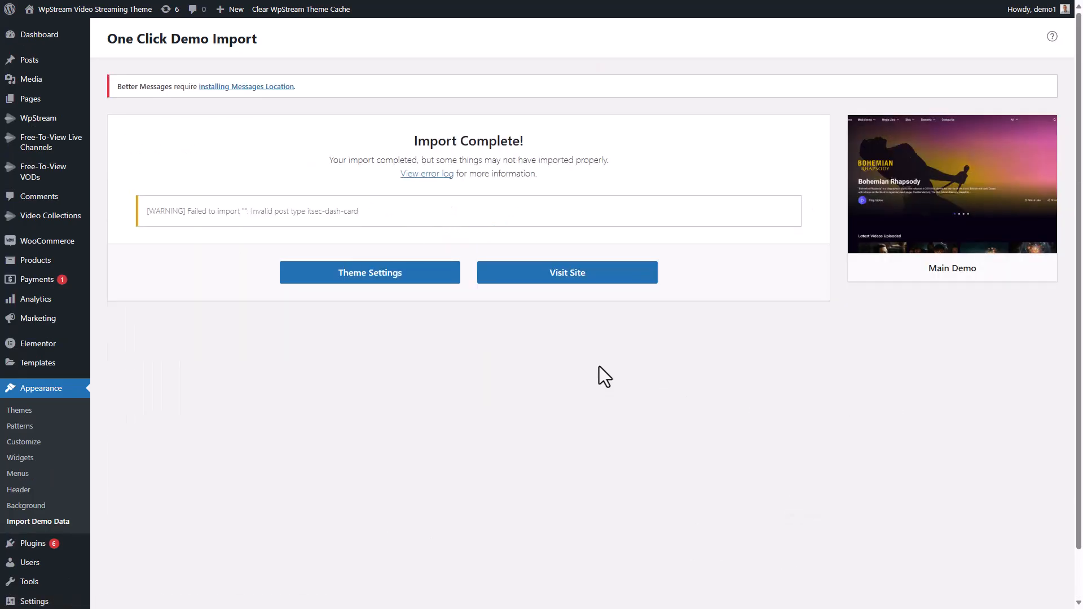
{"action": "left_click", "coordinate": [566, 272]}
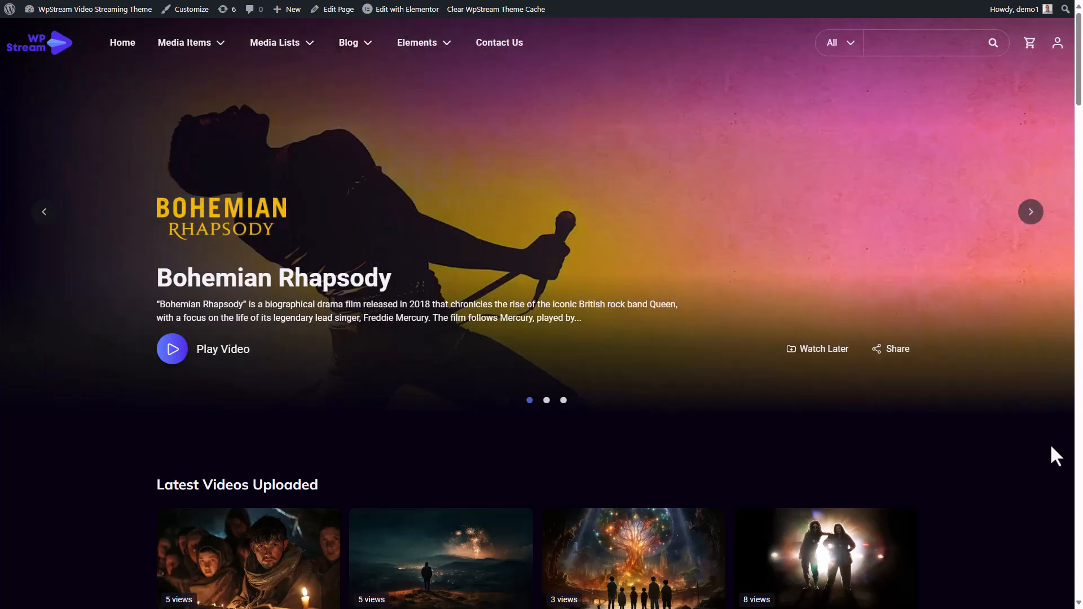
- Load more Latest Videos Uploaded and review the homepage sections down to the footer
{"action": "scroll", "scroll_direction": "down", "scroll_amount": 3}
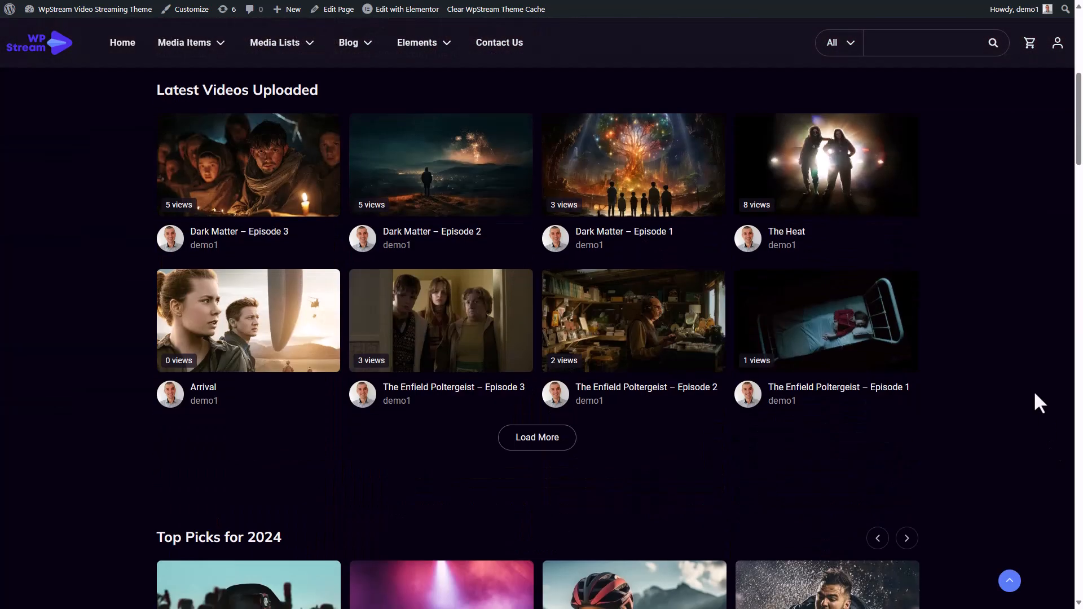
{"action": "left_click", "coordinate": [536, 438]}
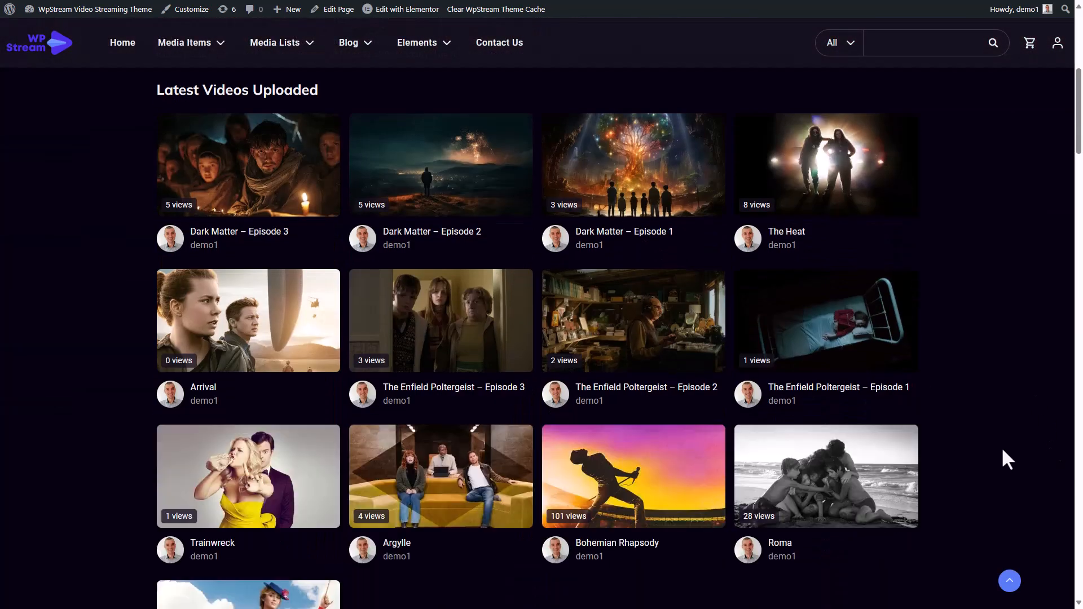
{"action": "scroll", "scroll_direction": "down", "scroll_amount": 3}
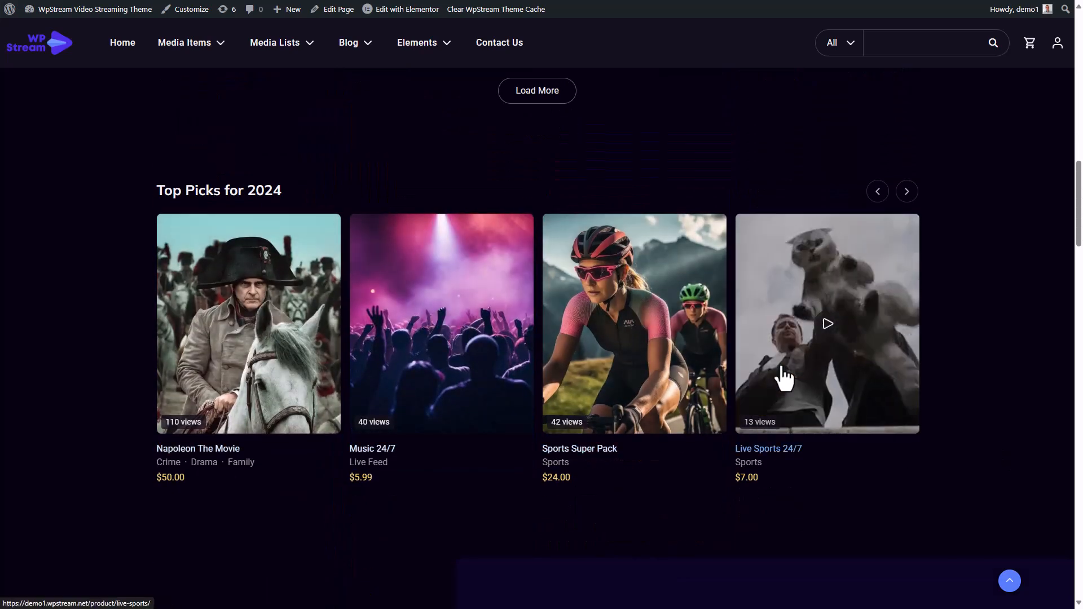
{"action": "scroll", "scroll_direction": "down", "scroll_amount": 3}
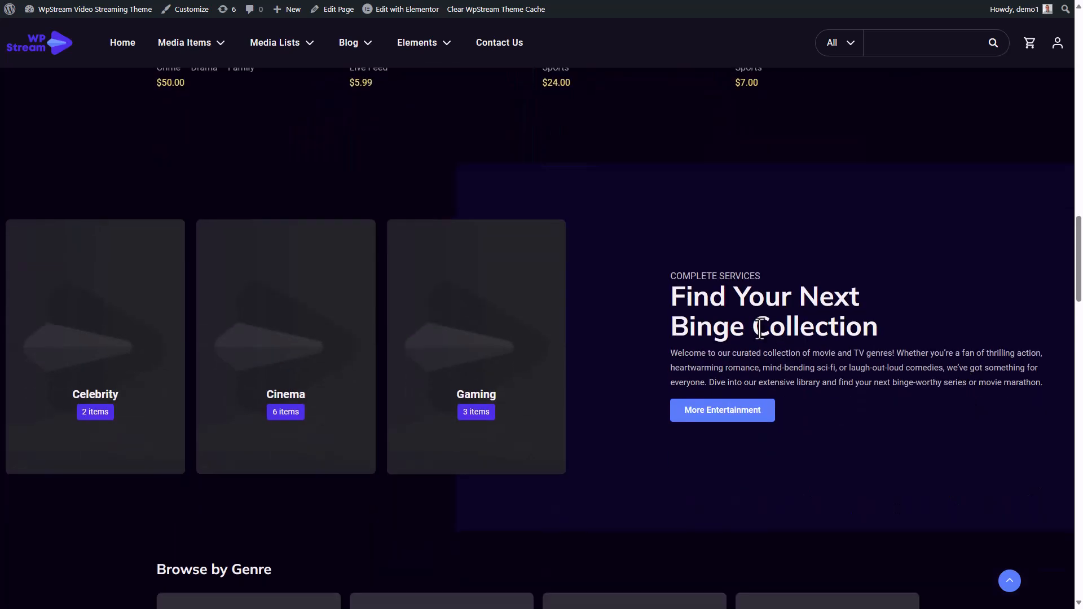
{"action": "mouse_move", "coordinate": [95, 363]}
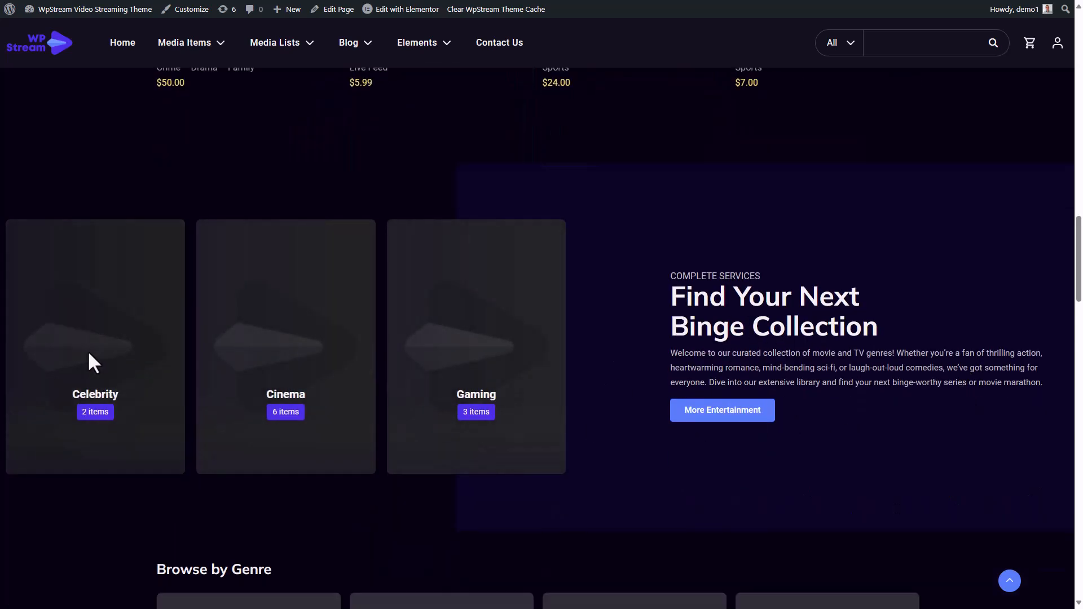
{"action": "scroll", "scroll_direction": "down", "scroll_amount": 3}
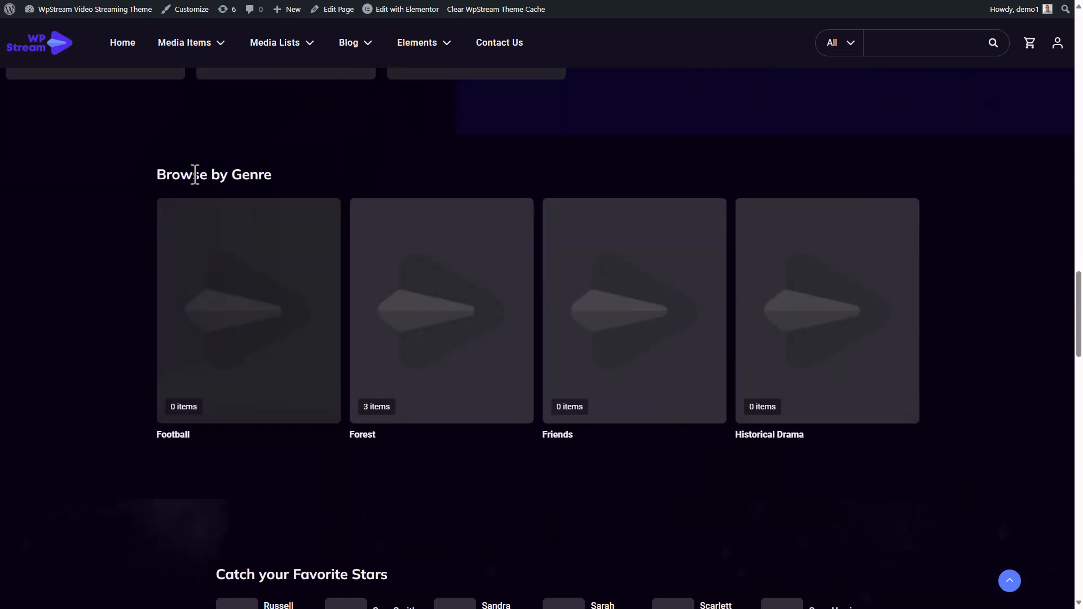
{"action": "scroll", "scroll_direction": "down", "scroll_amount": 3}
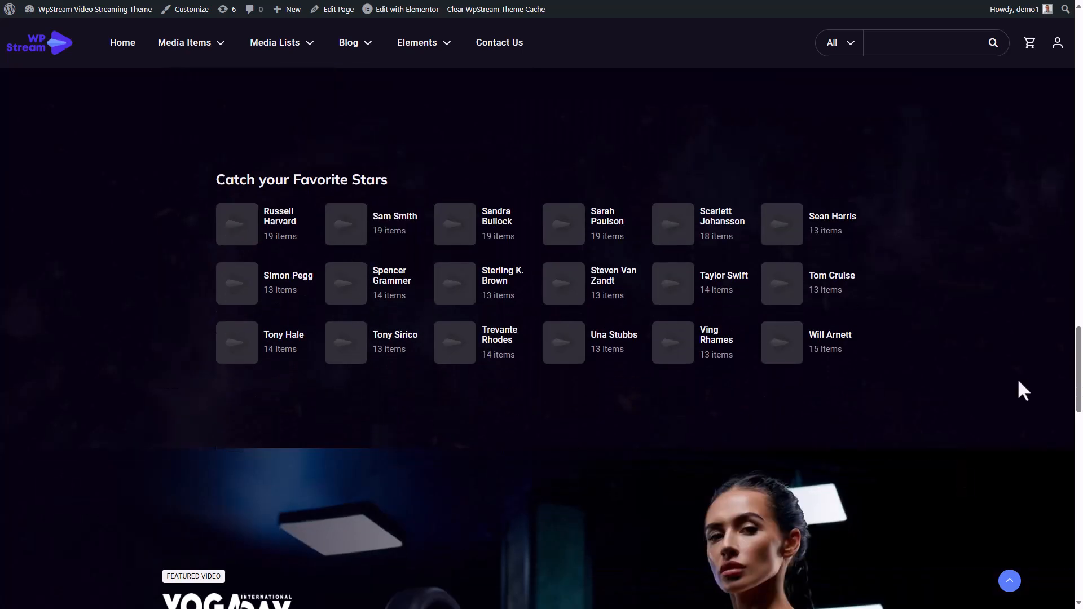
{"action": "scroll", "scroll_direction": "down", "scroll_amount": 3}
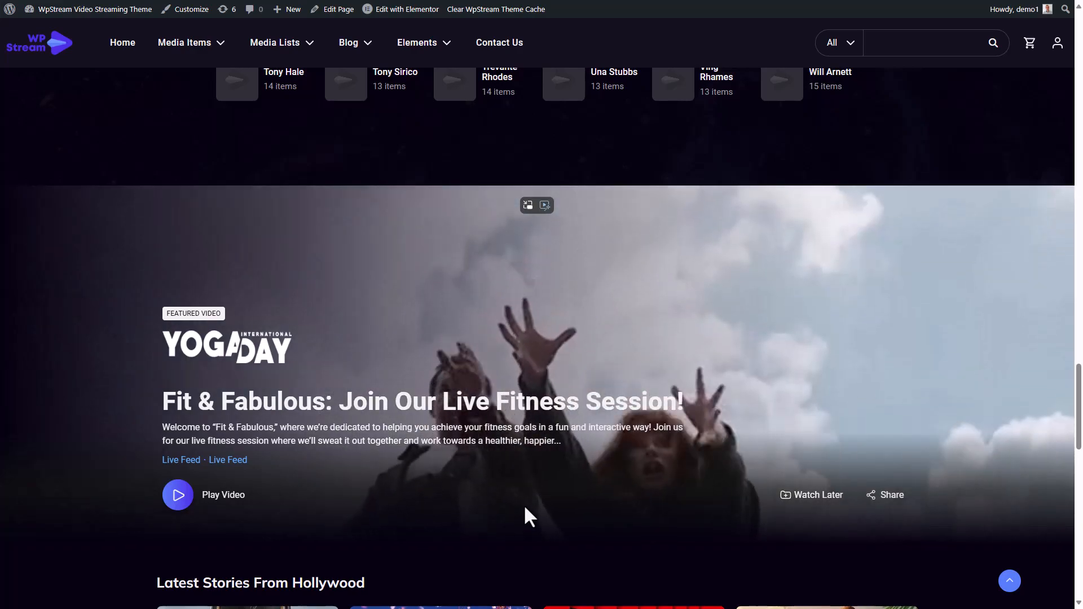
{"action": "scroll", "scroll_direction": "down", "scroll_amount": 3}
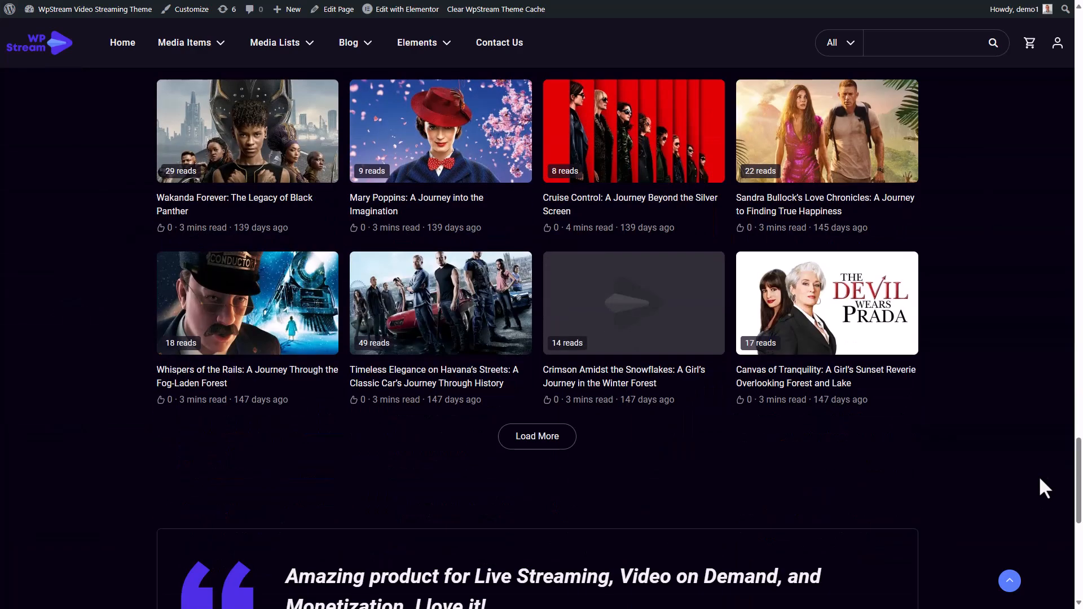
{"action": "scroll", "scroll_direction": "down", "scroll_amount": 3}
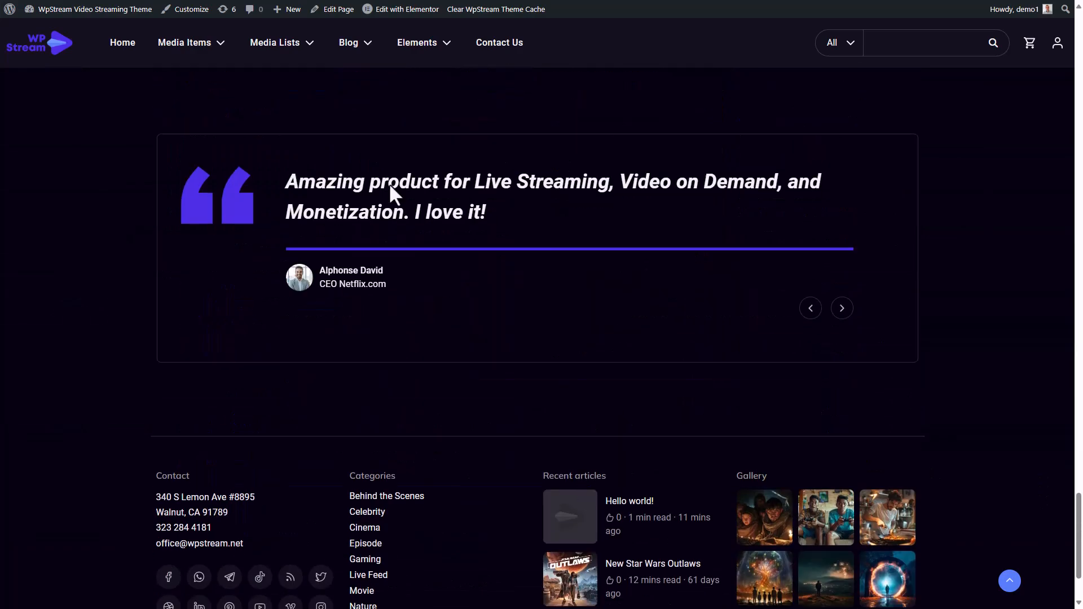
{"action": "scroll", "scroll_direction": "down", "scroll_amount": 3}
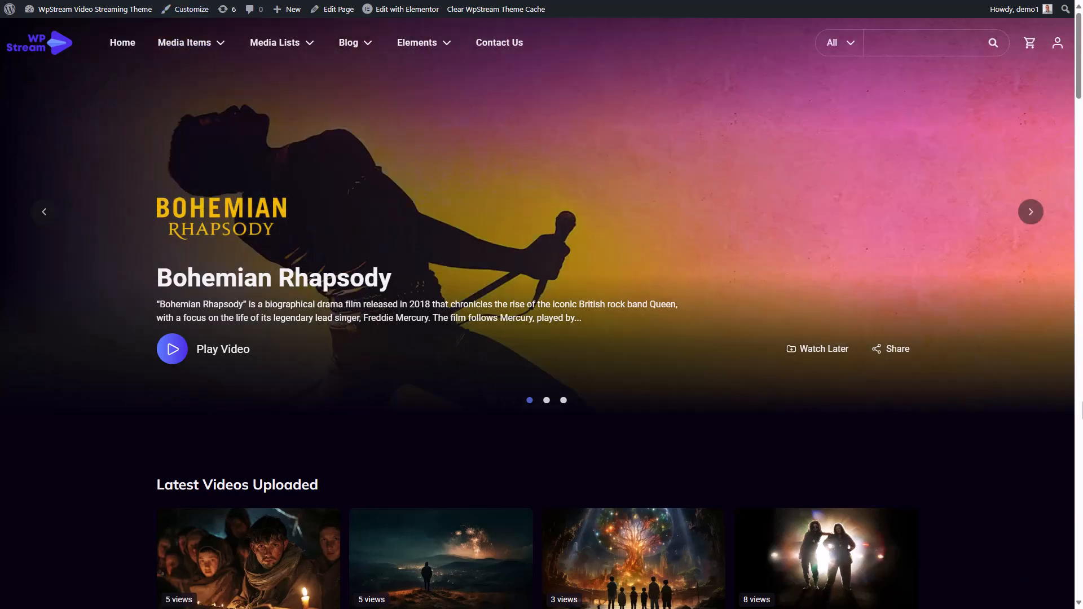
{"action": "left_click", "coordinate": [172, 348]}
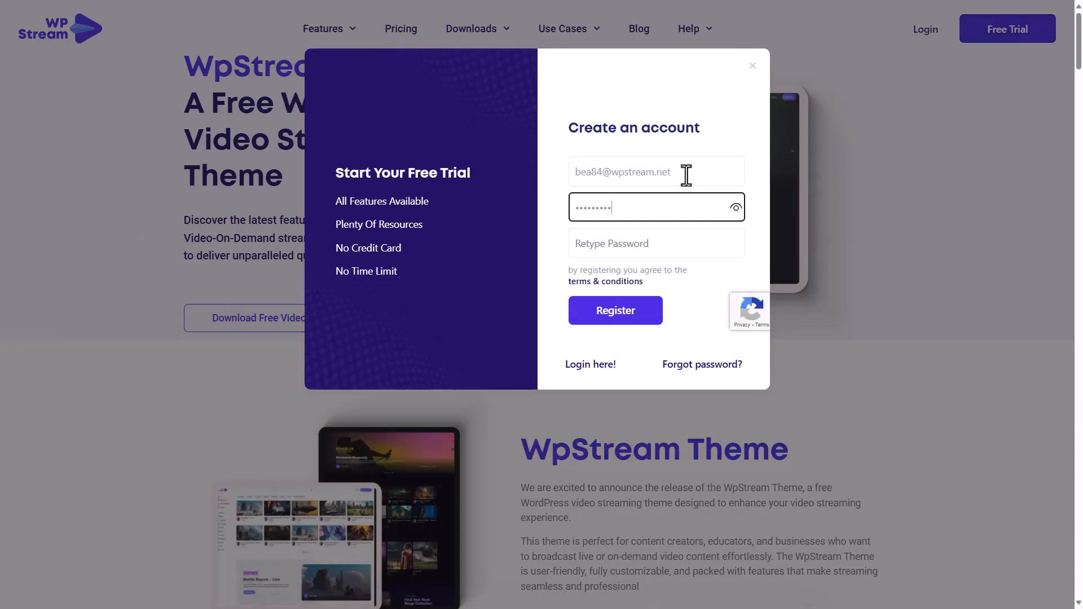
- Register the free trial account, view its dashboard, and return to the site's WordPress admin
{"action": "left_click", "coordinate": [615, 310]}
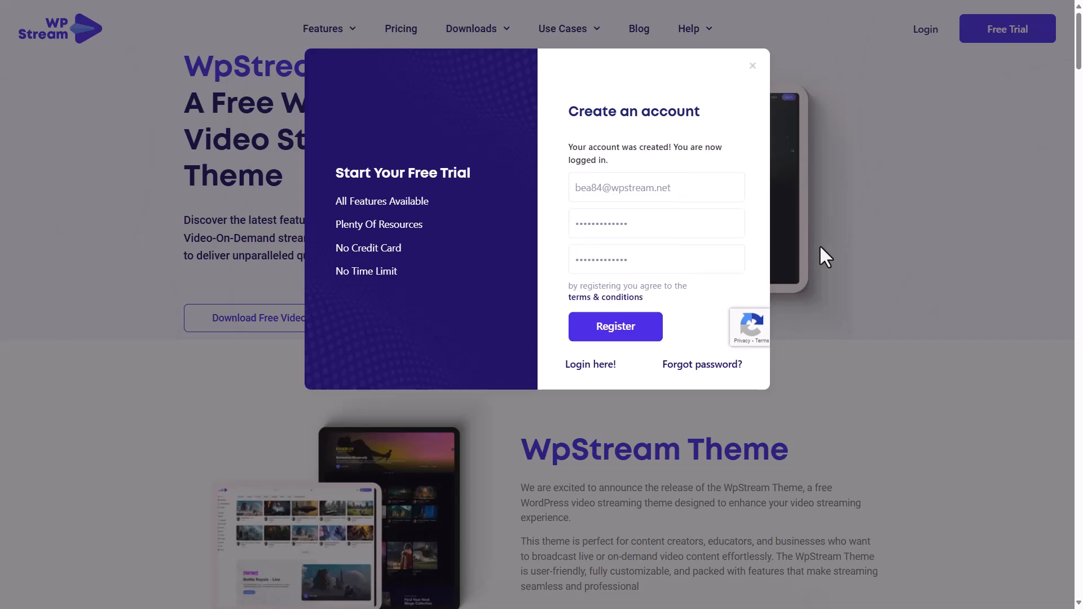
{"action": "left_click", "coordinate": [614, 326]}
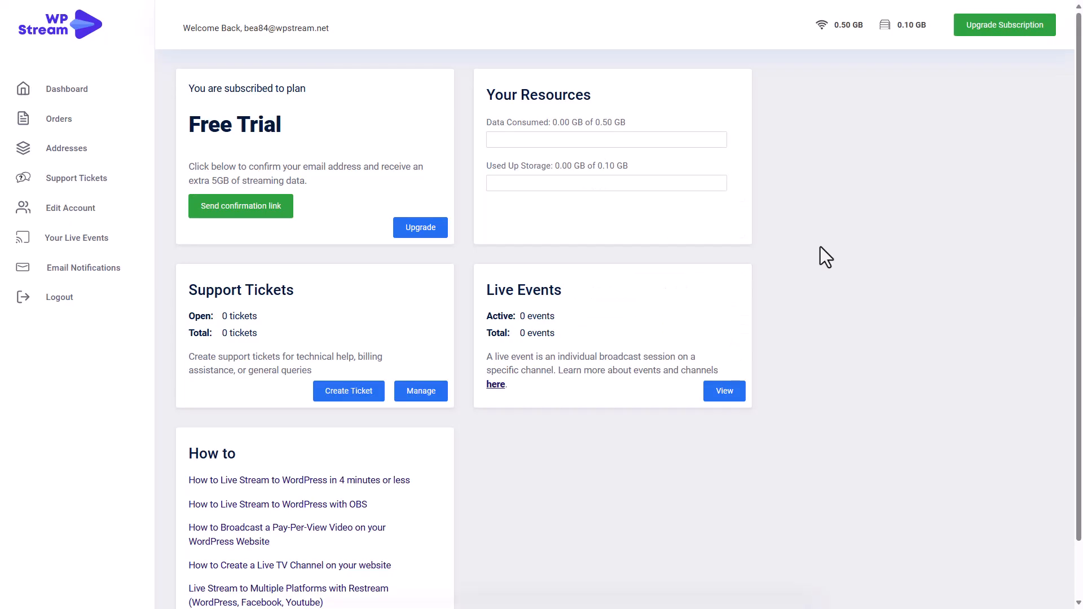
{"action": "left_click", "coordinate": [239, 206]}
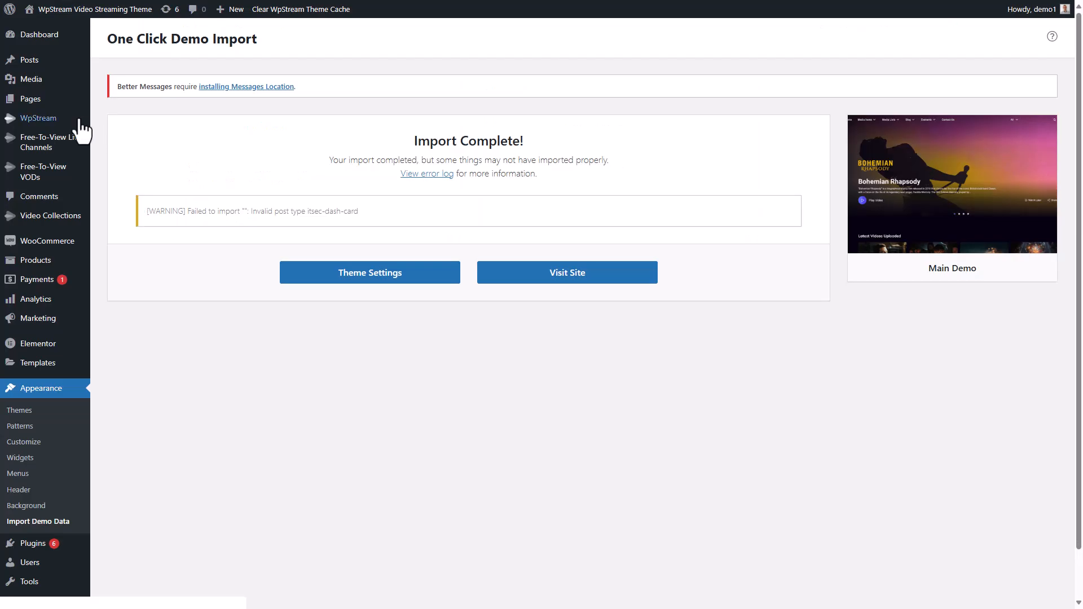
{"action": "mouse_move", "coordinate": [37, 118]}
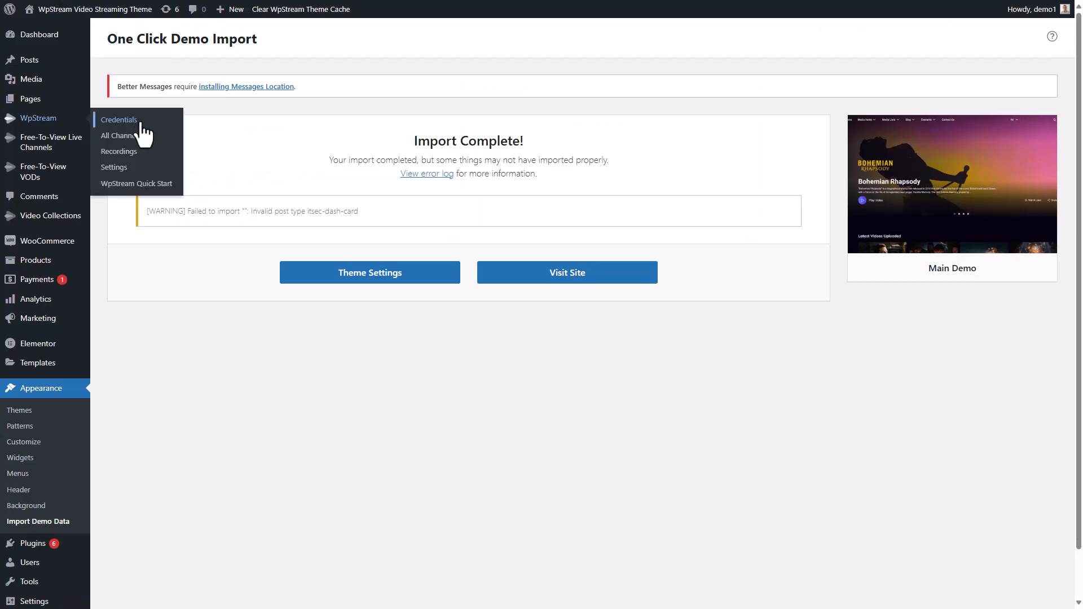
- Enter the WpStream.net username and password under WpStream > Credentials and save changes
{"action": "left_click", "coordinate": [119, 120]}
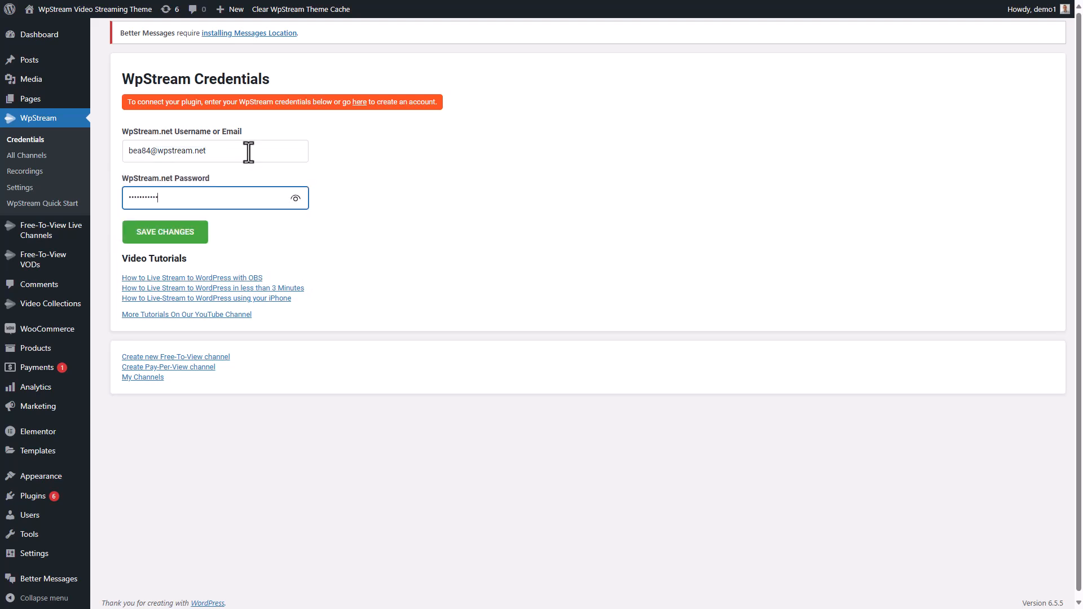
{"action": "left_click", "coordinate": [164, 231]}
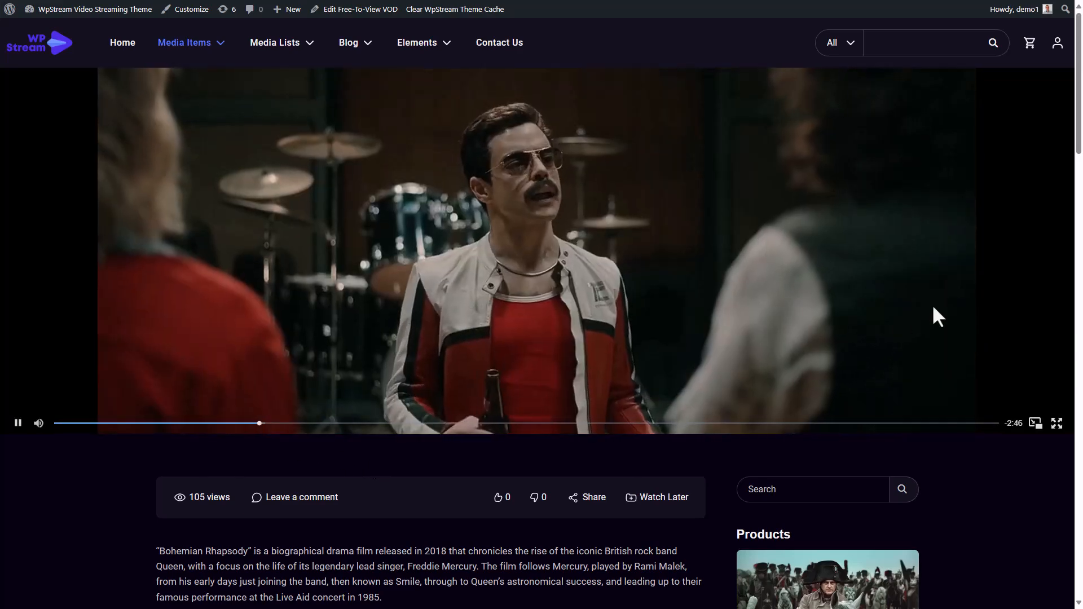
{"action": "scroll", "scroll_direction": "down", "scroll_amount": 3}
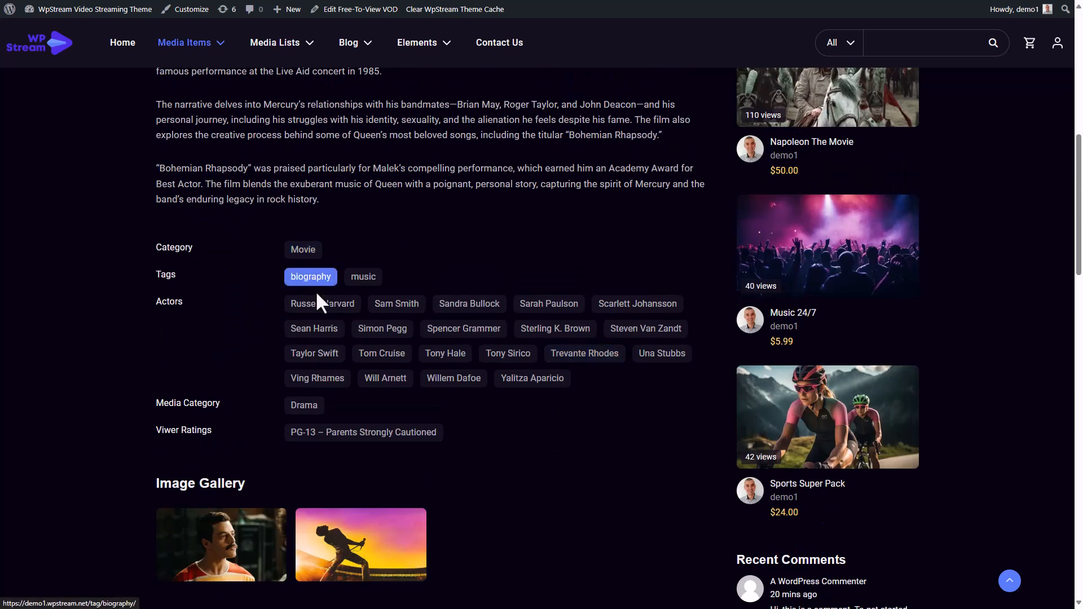
{"action": "scroll", "scroll_direction": "down", "scroll_amount": 3}
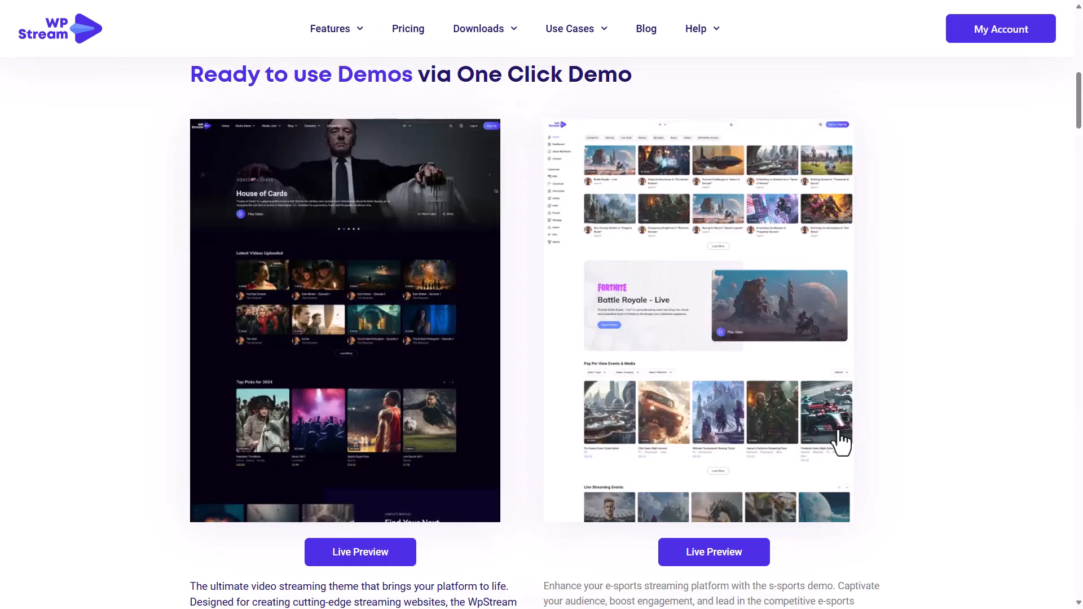
- Launch the e-sports demo's live preview and browse its homepage down to the latest news
{"action": "left_click", "coordinate": [713, 552]}
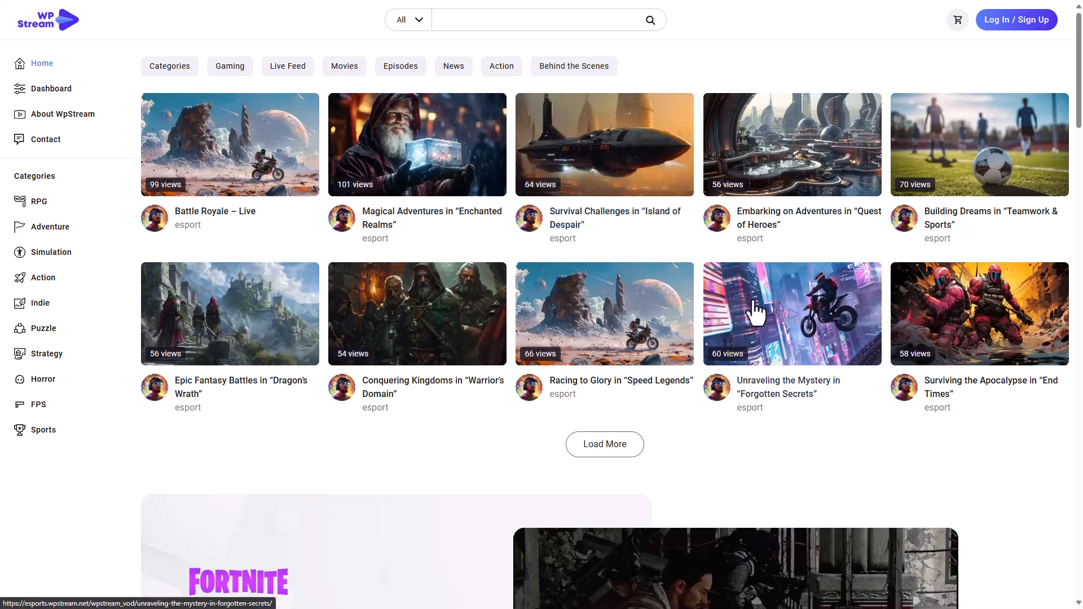
{"action": "scroll", "scroll_direction": "down", "scroll_amount": 3}
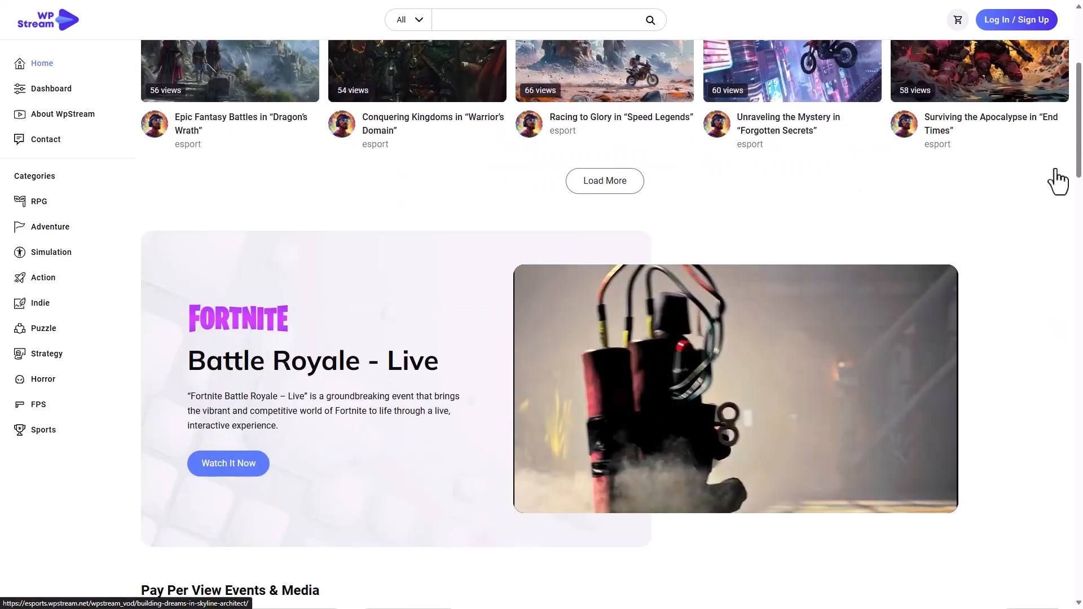
{"action": "scroll", "scroll_direction": "down", "scroll_amount": 3}
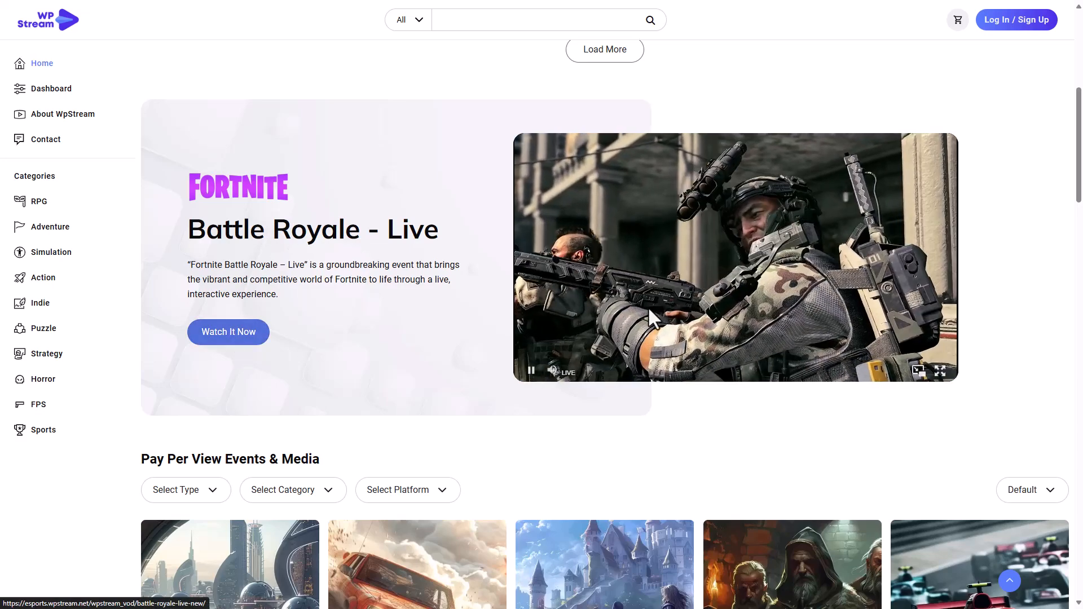
{"action": "scroll", "scroll_direction": "down", "scroll_amount": 3}
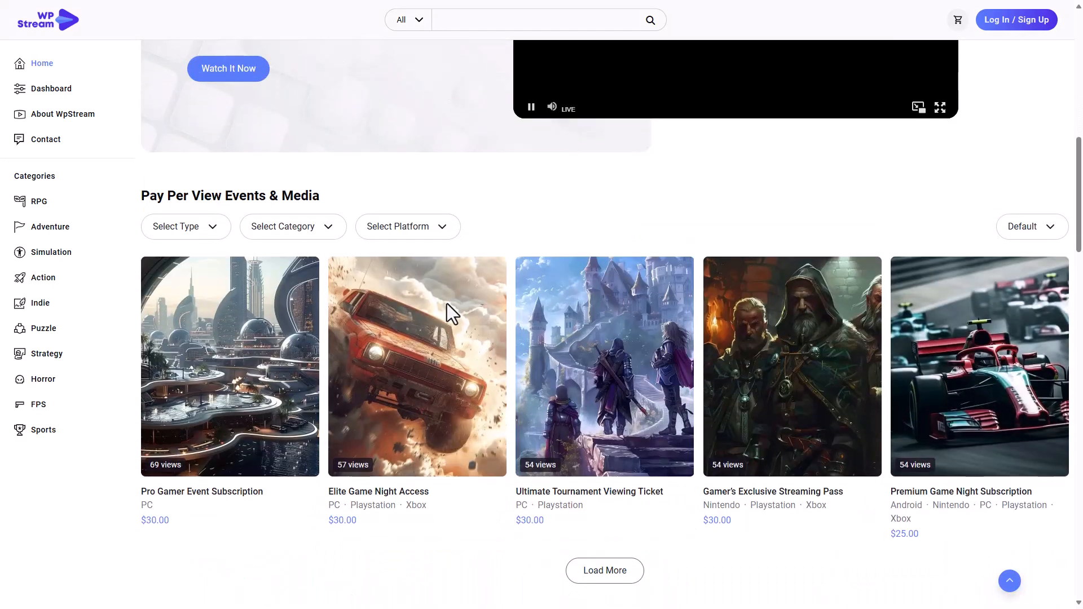
{"action": "mouse_move", "coordinate": [283, 226]}
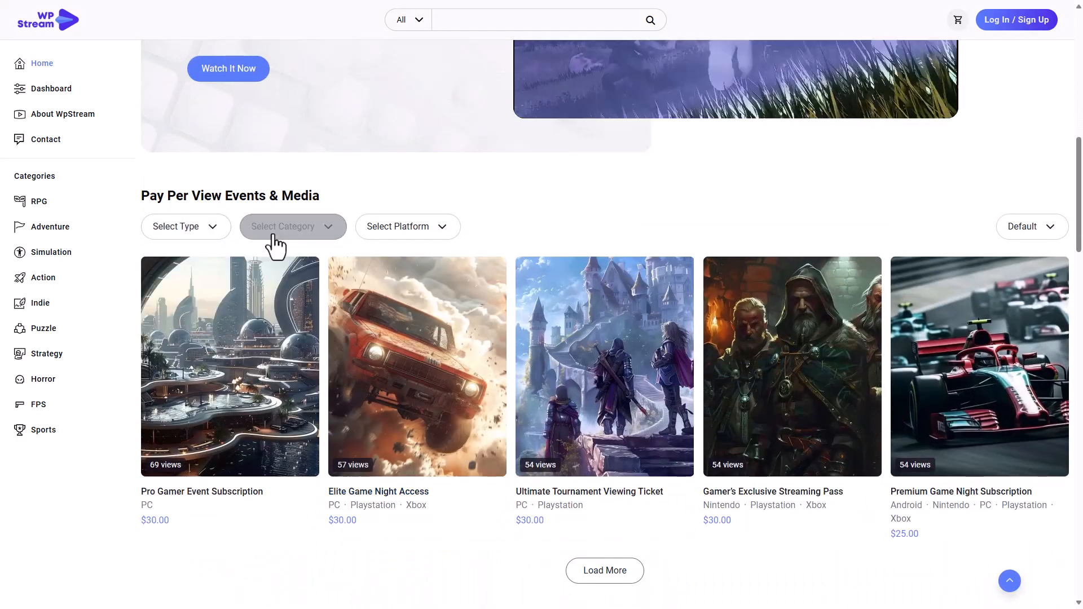
{"action": "mouse_move", "coordinate": [416, 470]}
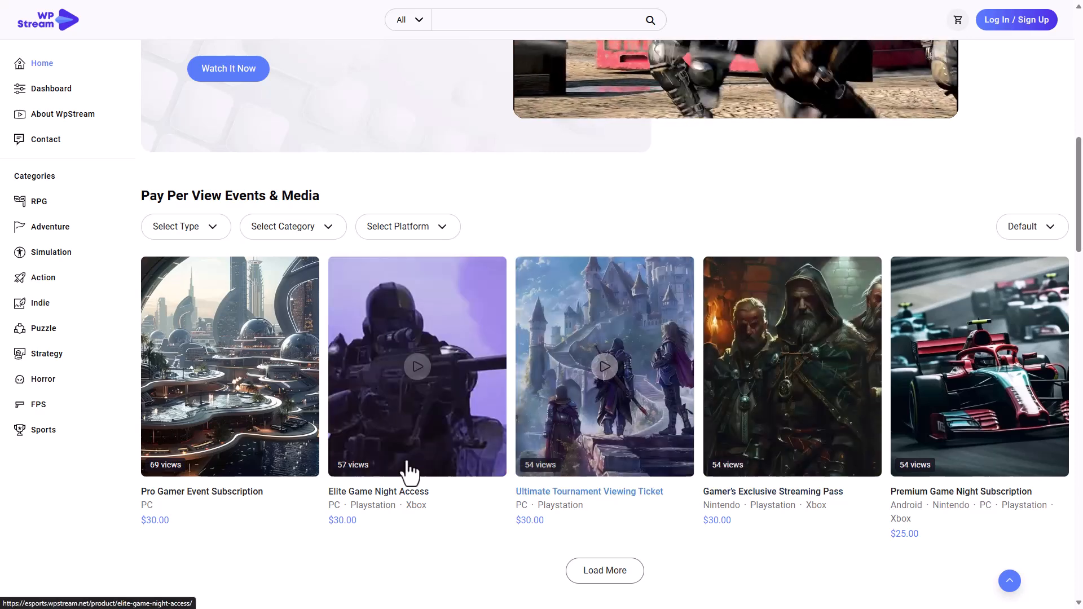
{"action": "scroll", "scroll_direction": "down", "scroll_amount": 3}
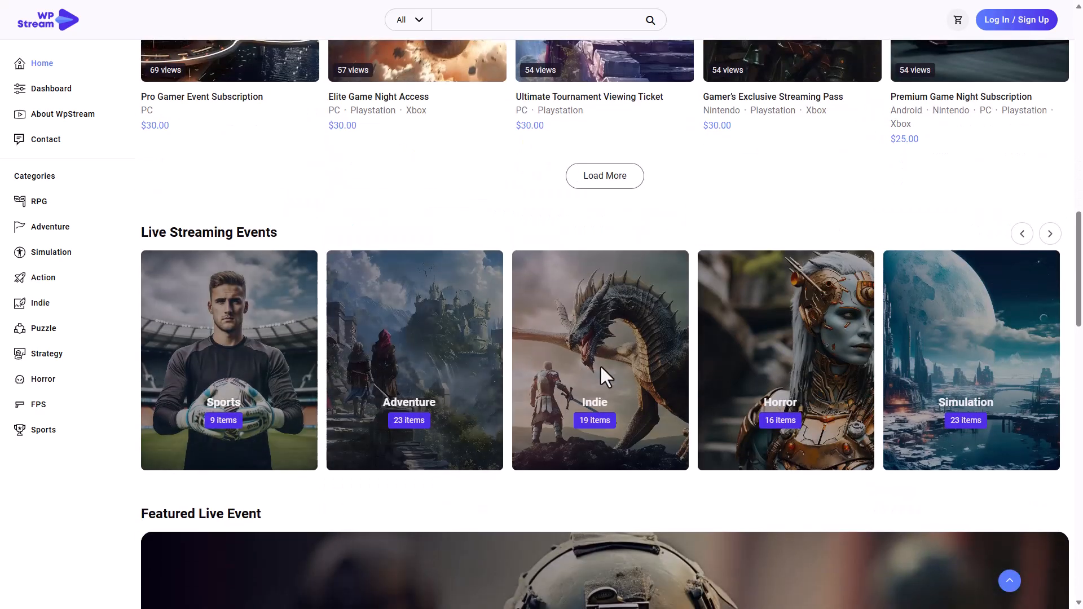
{"action": "scroll", "scroll_direction": "down", "scroll_amount": 3}
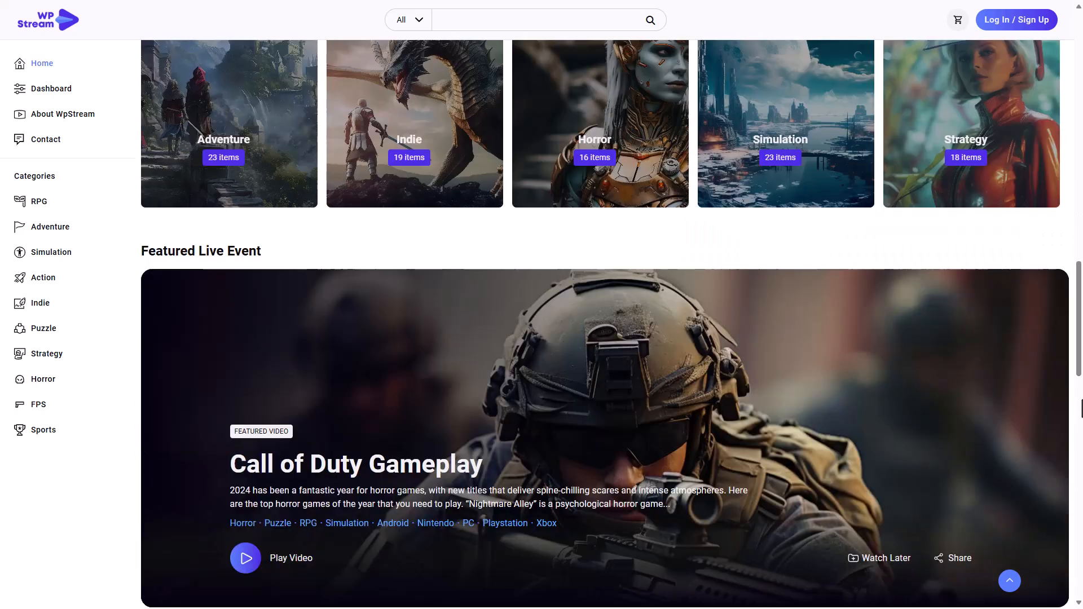
{"action": "scroll", "scroll_direction": "down", "scroll_amount": 3}
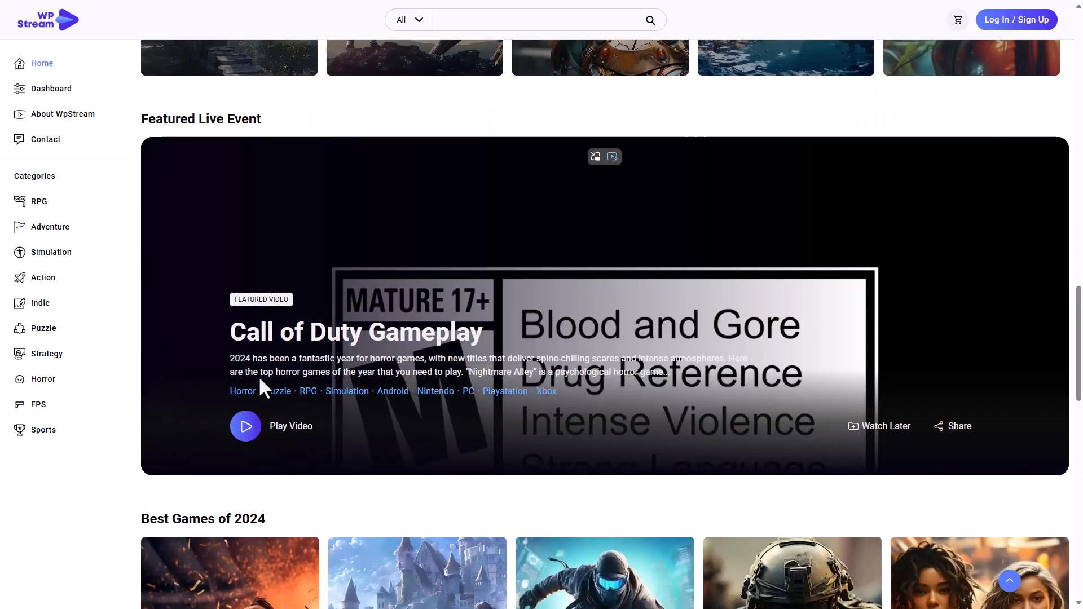
{"action": "scroll", "scroll_direction": "down", "scroll_amount": 3}
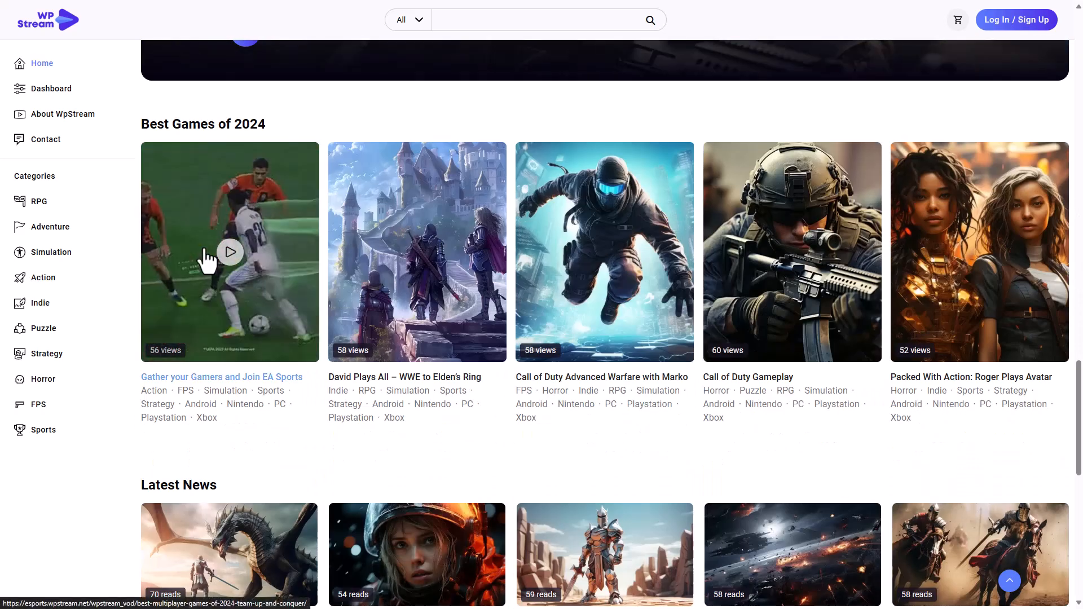
{"action": "scroll", "scroll_direction": "down", "scroll_amount": 3}
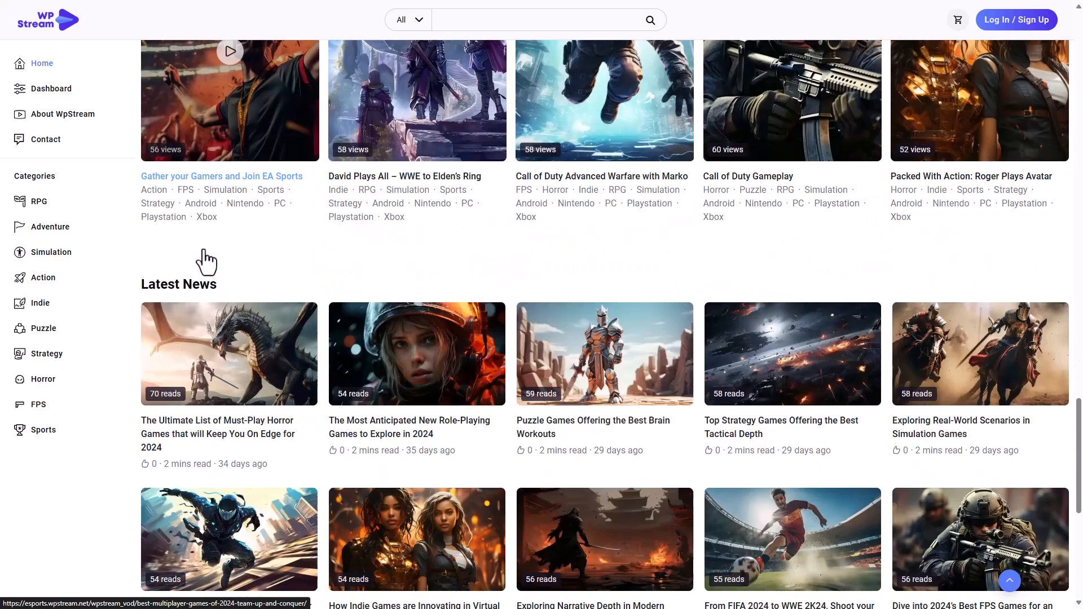
{"action": "scroll", "scroll_direction": "down", "scroll_amount": 3}
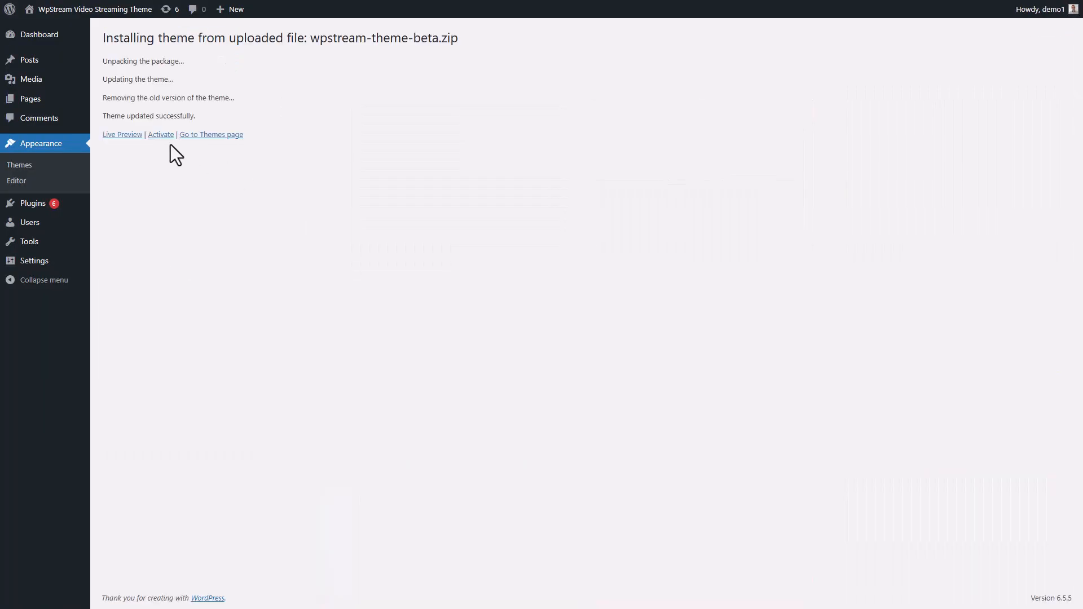
- Activate the uploaded WpStream theme and begin installing its required plugins, including WooCommerce
{"action": "left_click", "coordinate": [160, 134]}
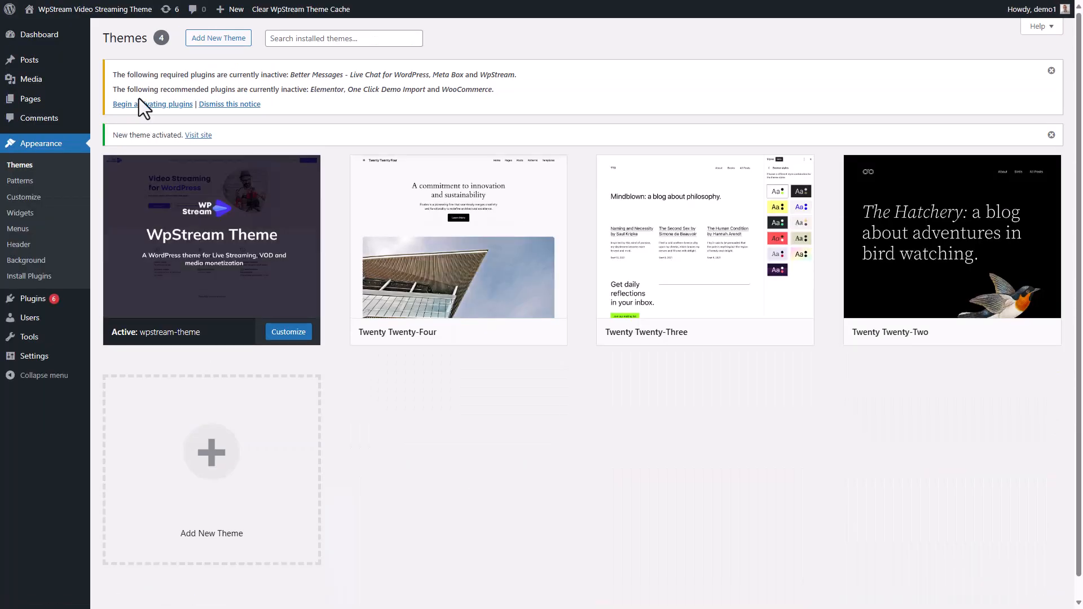
{"action": "left_click", "coordinate": [150, 103]}
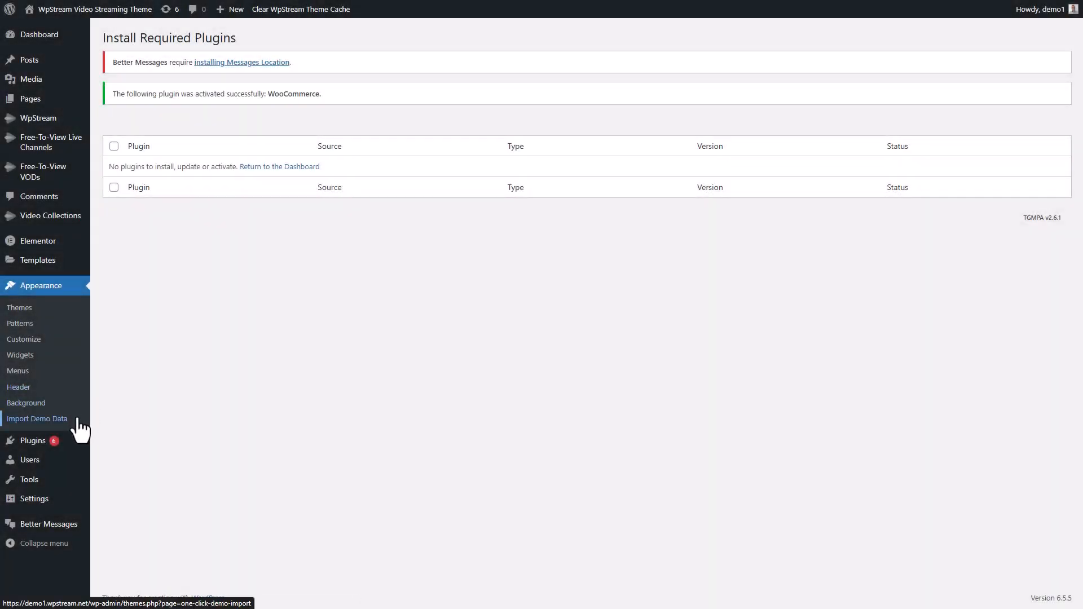
{"action": "mouse_move", "coordinate": [24, 428]}
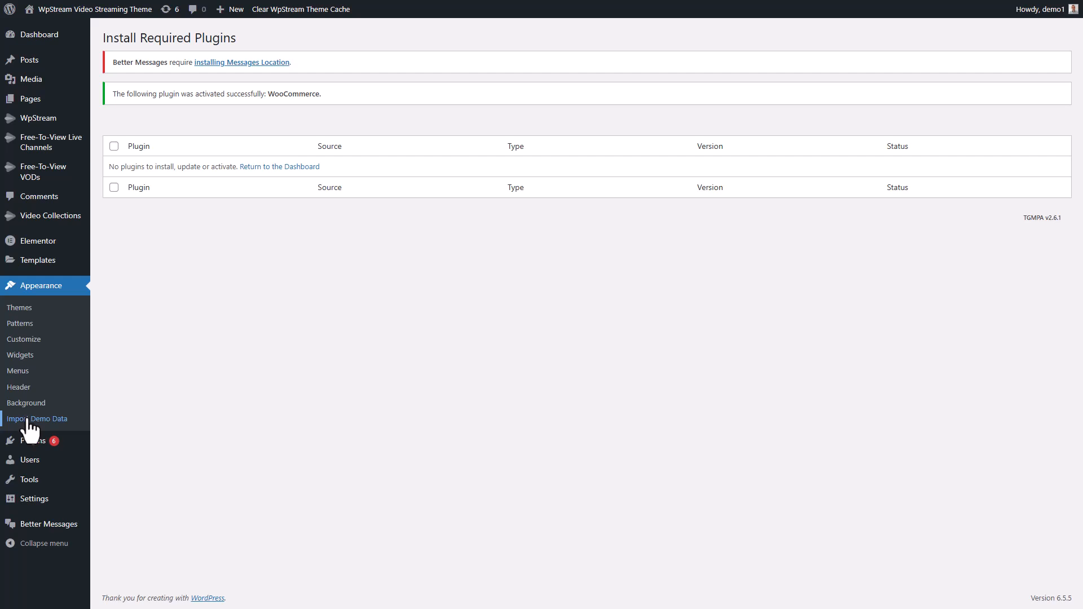
- Import the ESports demo from Import Demo Data with Continue & Import, then Visit Site
{"action": "left_click", "coordinate": [38, 419]}
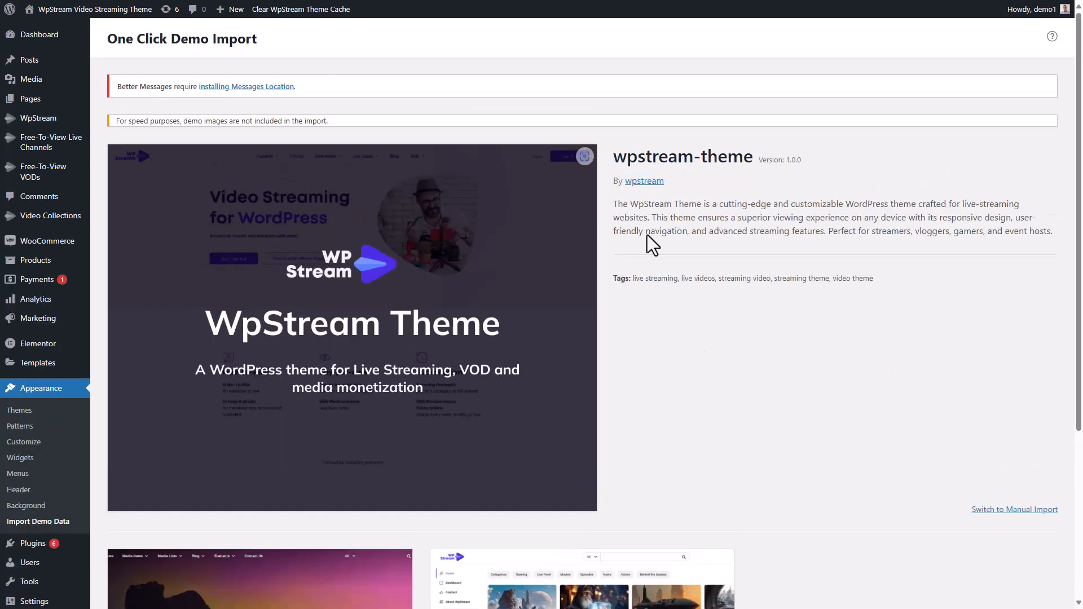
{"action": "scroll", "scroll_direction": "down", "scroll_amount": 3}
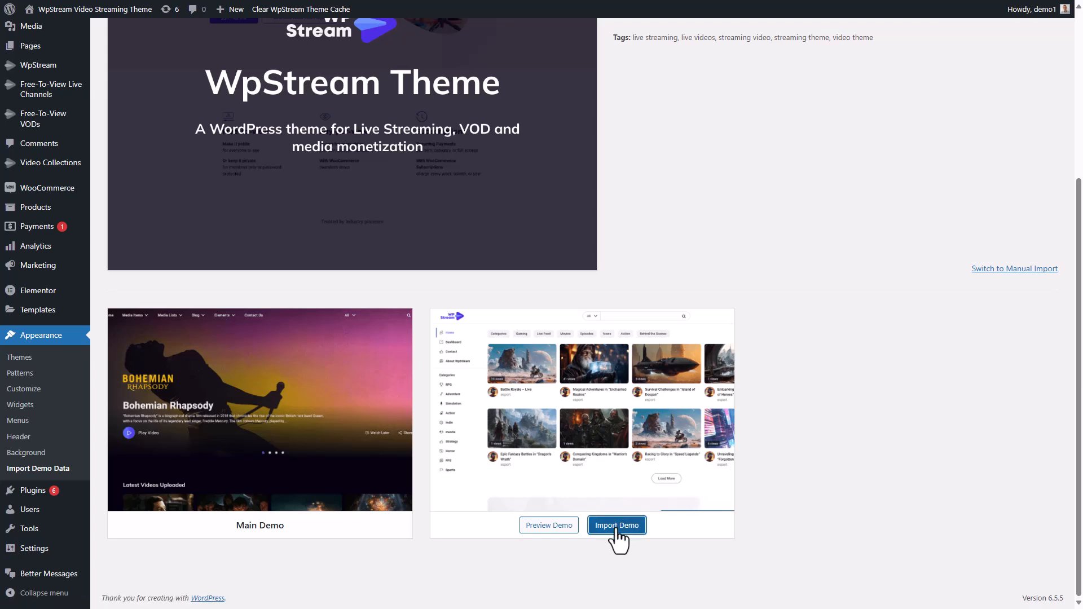
{"action": "left_click", "coordinate": [615, 526]}
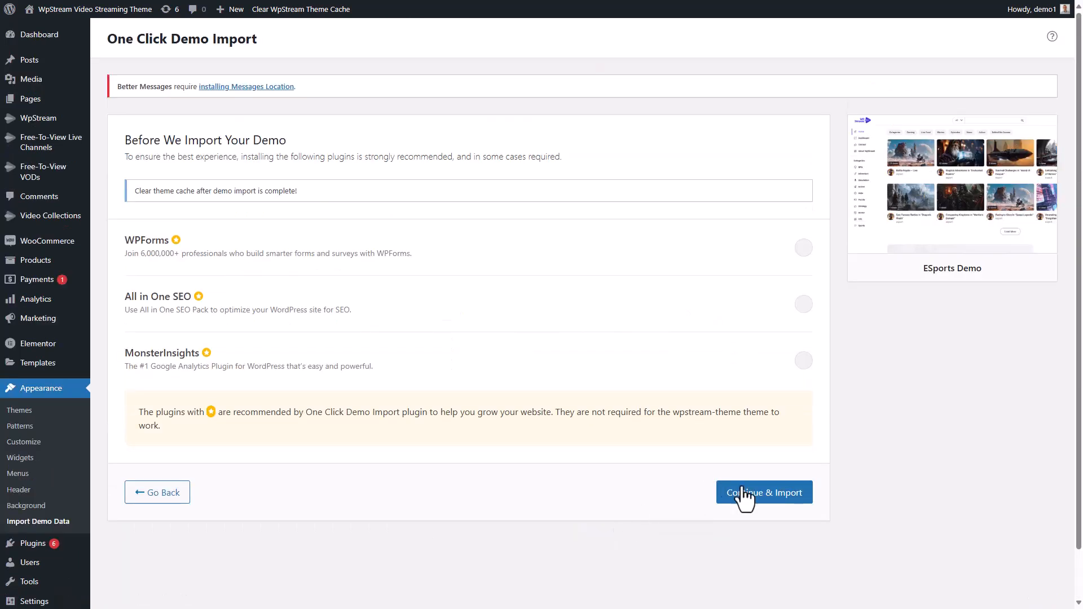
{"action": "left_click", "coordinate": [763, 493]}
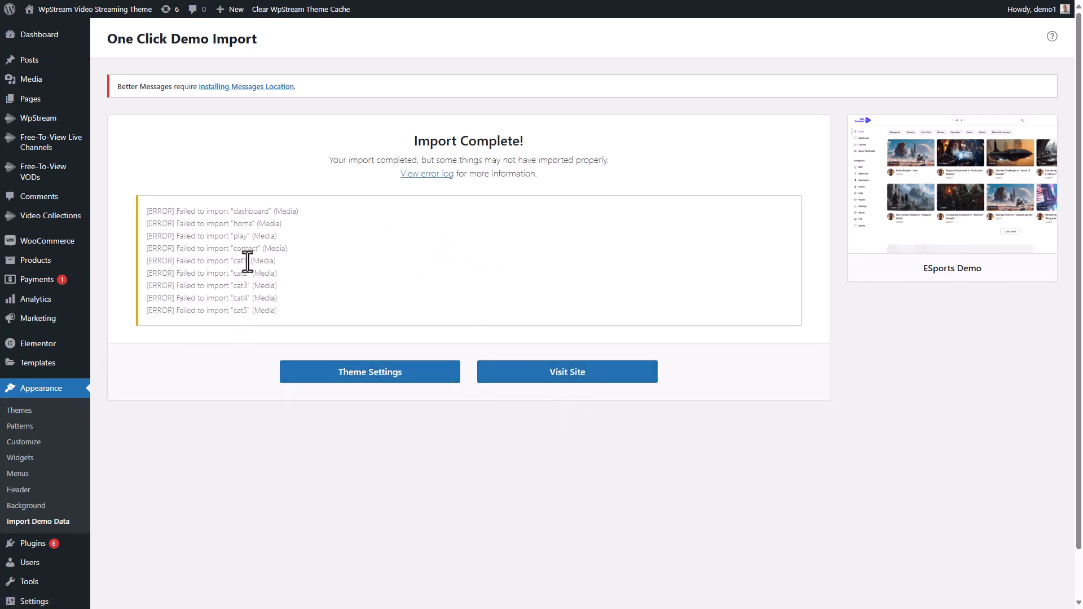
{"action": "left_click", "coordinate": [566, 372]}
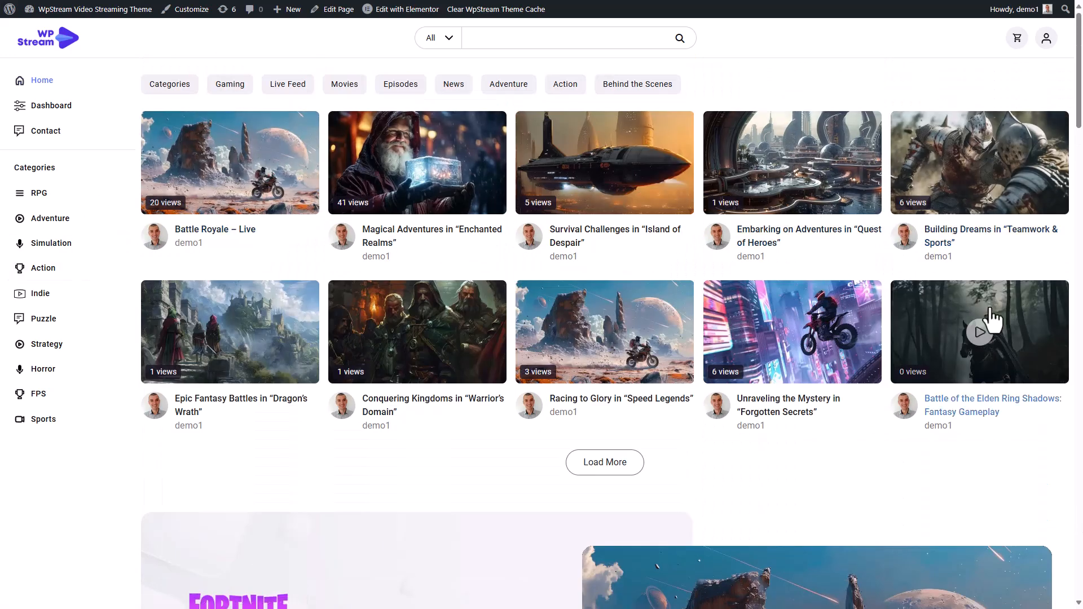
{"action": "scroll", "scroll_direction": "down", "scroll_amount": 3}
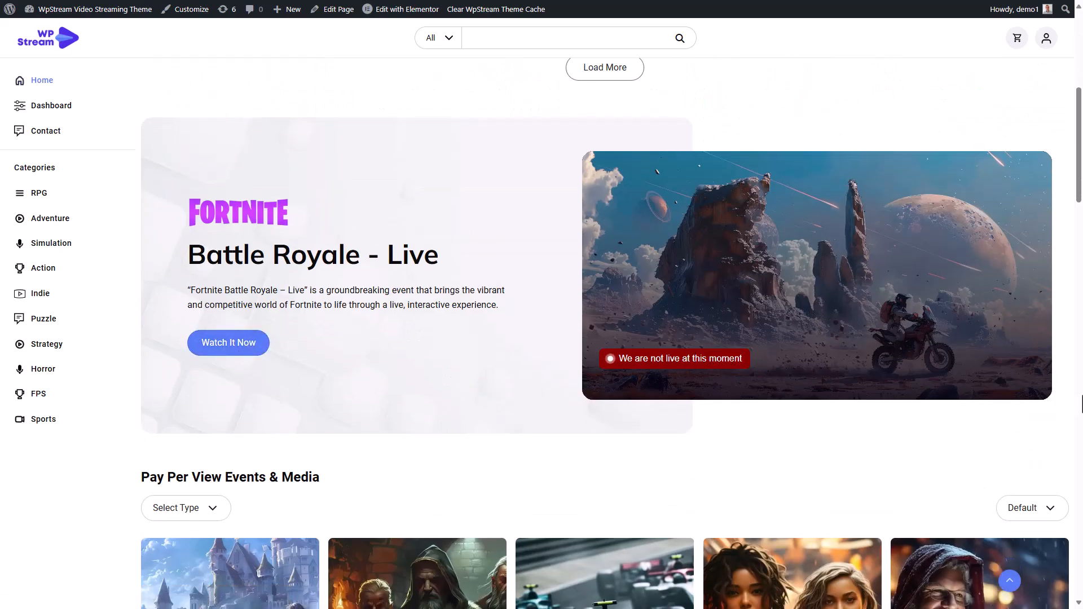
{"action": "scroll", "scroll_direction": "down", "scroll_amount": 3}
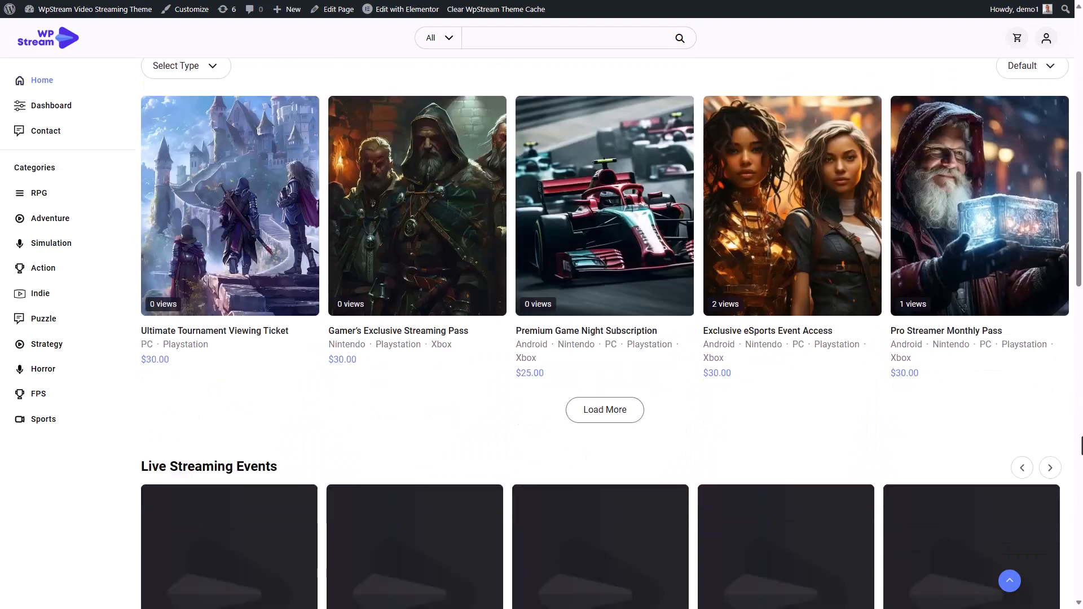
{"action": "scroll", "scroll_direction": "down", "scroll_amount": 3}
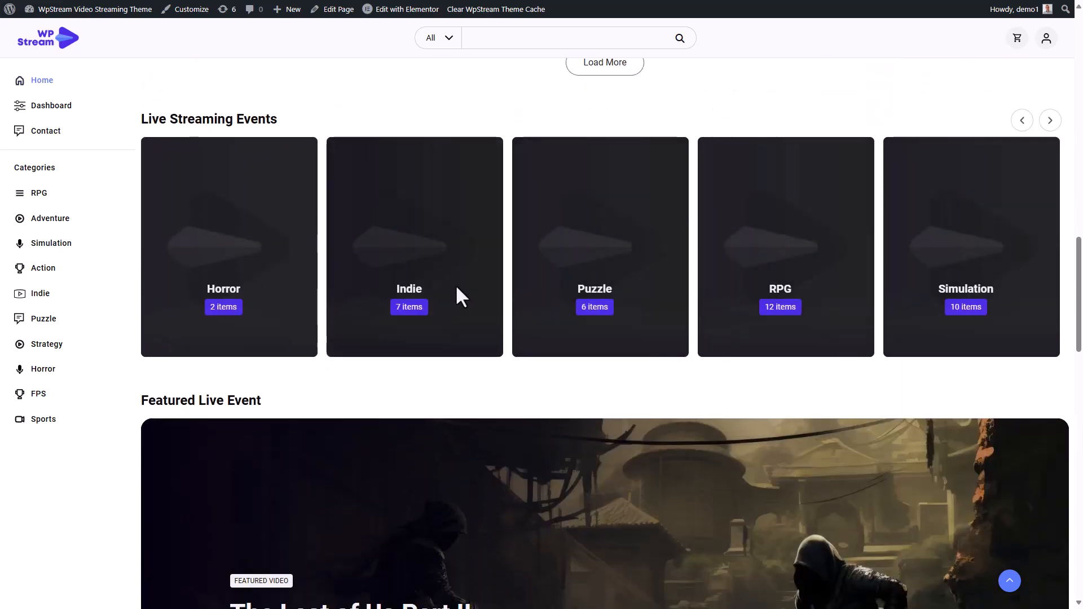
{"action": "scroll", "scroll_direction": "down", "scroll_amount": 3}
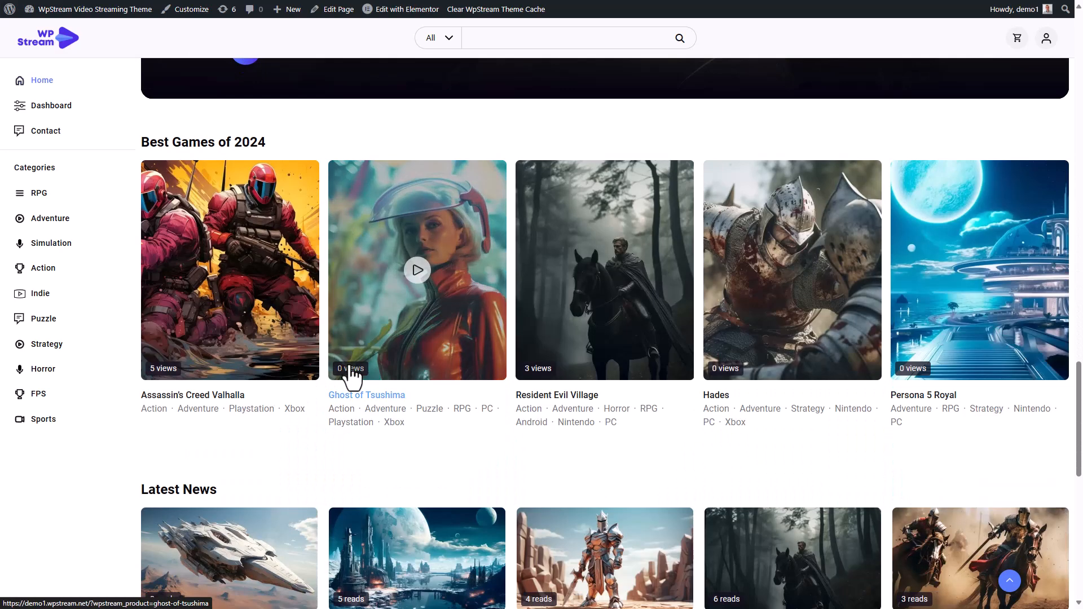
{"action": "scroll", "scroll_direction": "down", "scroll_amount": 3}
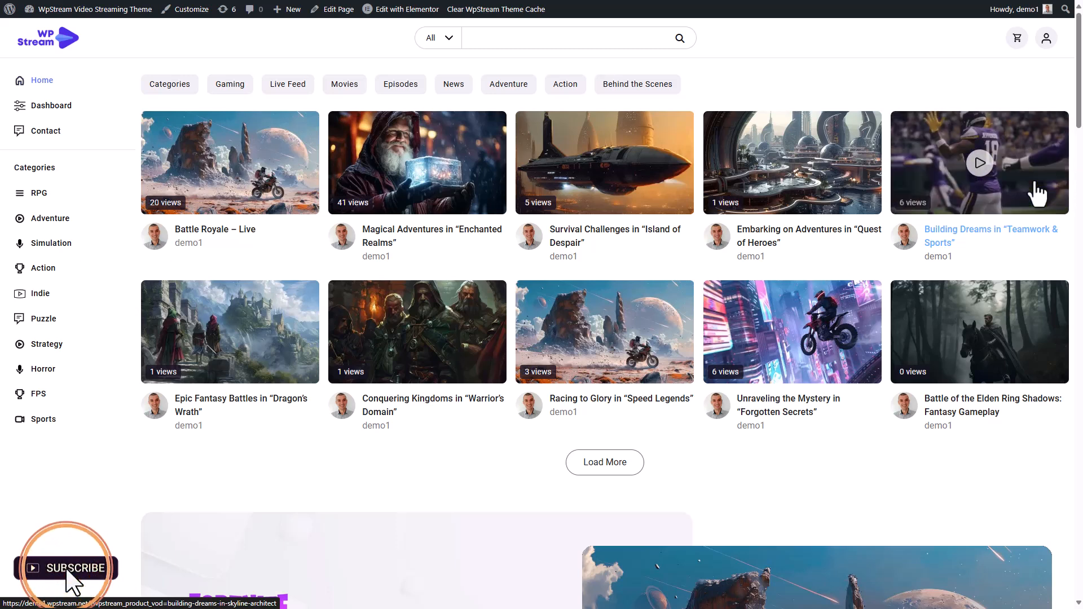
{"action": "mouse_move", "coordinate": [1066, 61]}
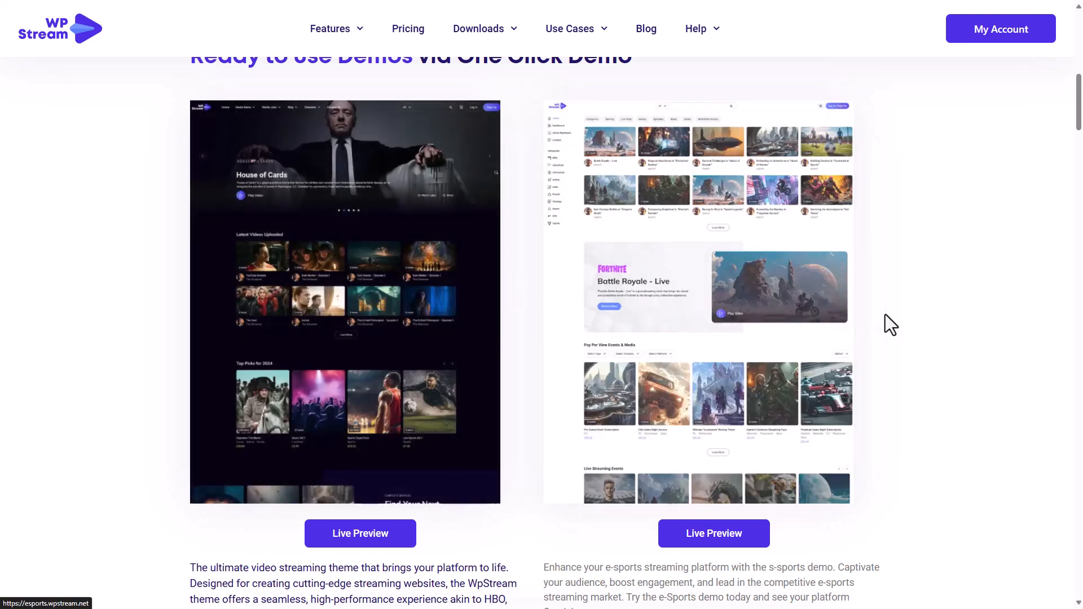
- Scroll the wpstream.net WpStream Theme page showing the free video streaming theme
{"action": "scroll", "scroll_direction": "down", "scroll_amount": 3}
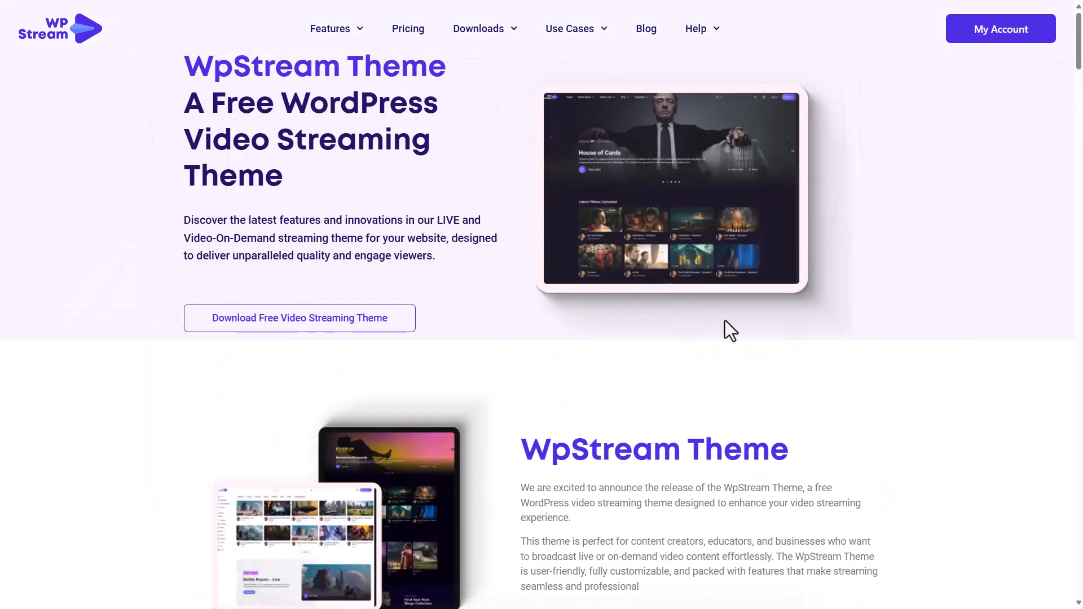
{"action": "mouse_move", "coordinate": [1046, 415]}
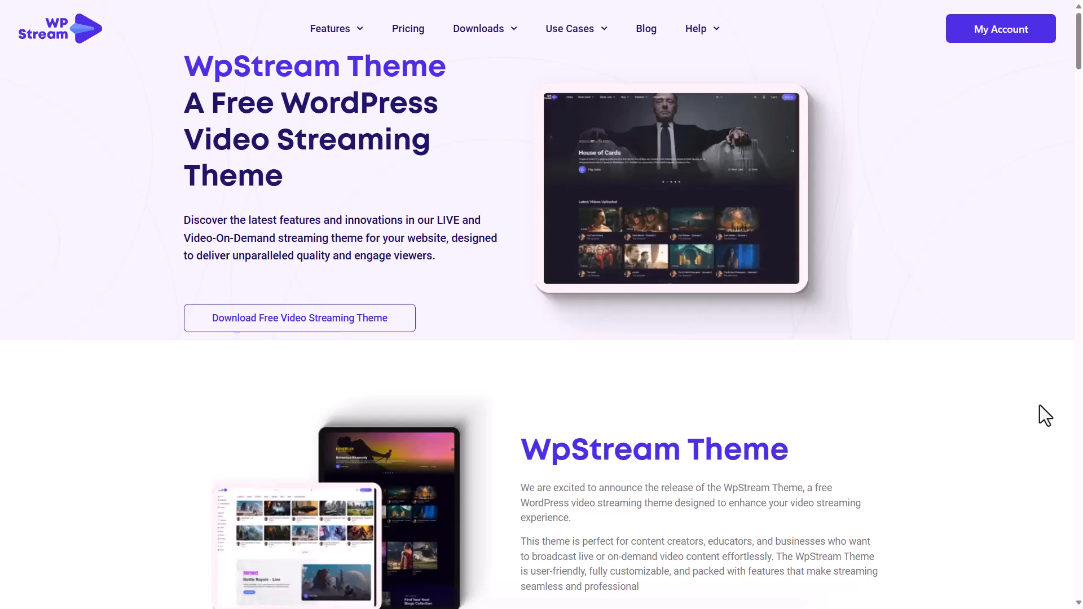
{"action": "mouse_move", "coordinate": [1025, 400]}
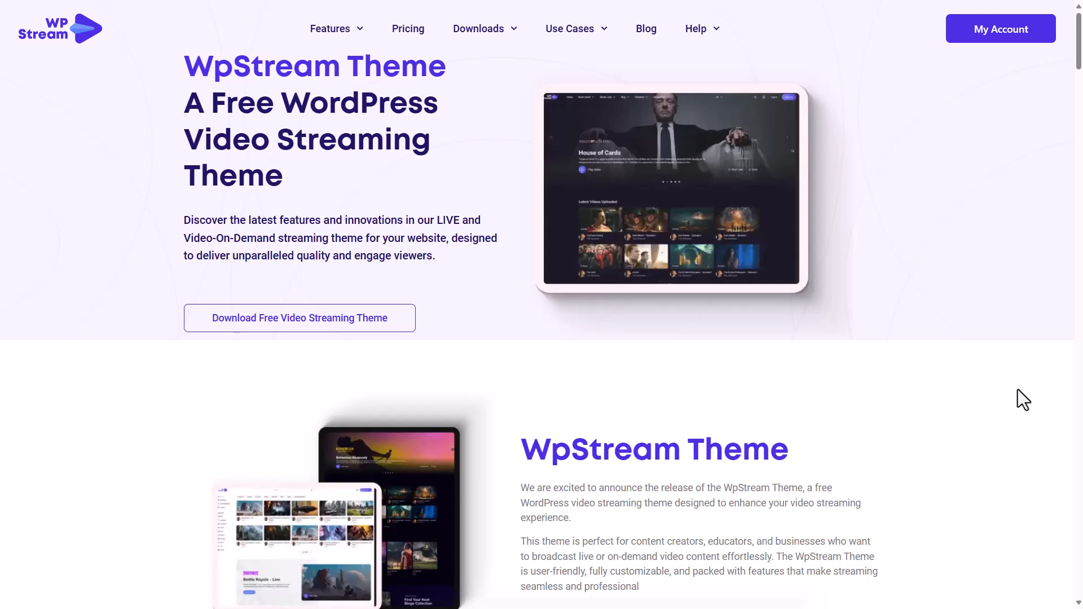